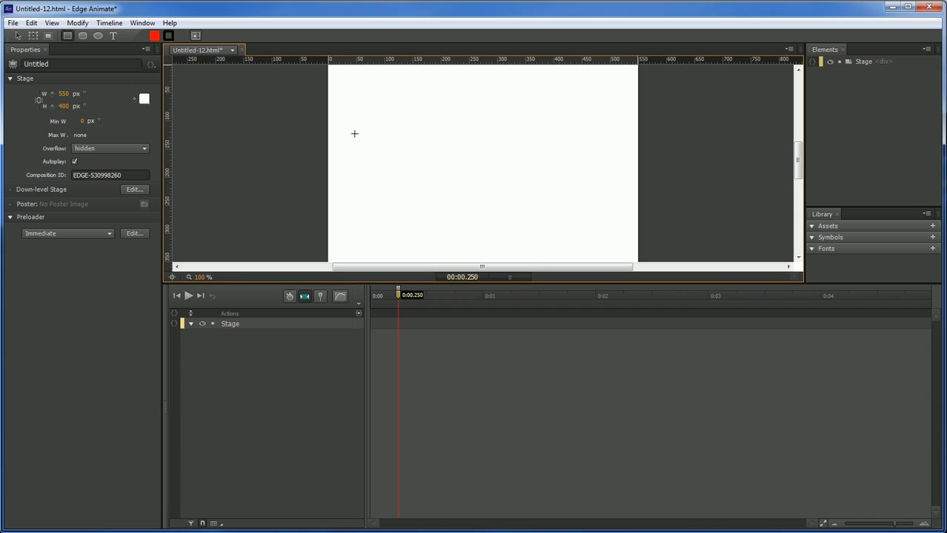
Draw the red menu bar on the stage and name it Main
left_click_drag(348, 115, 409, 130)
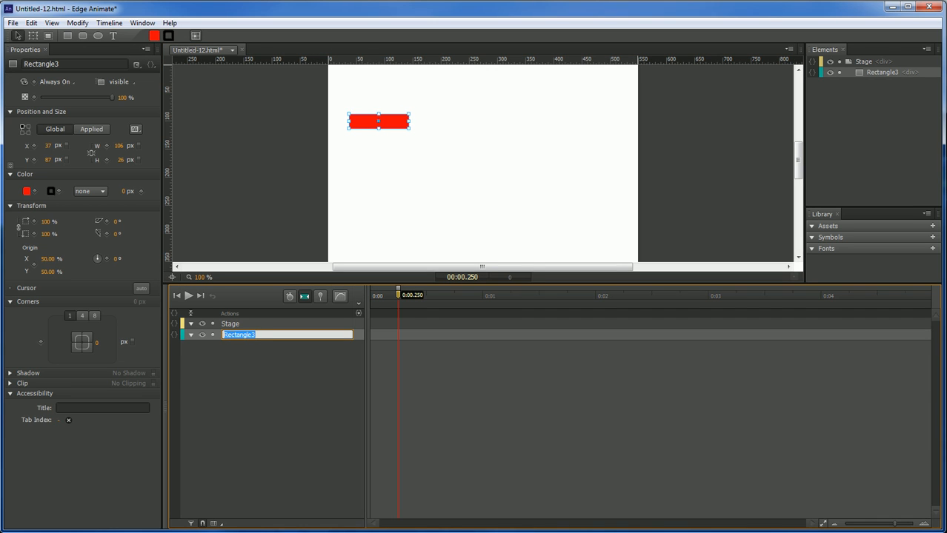
type("Main")
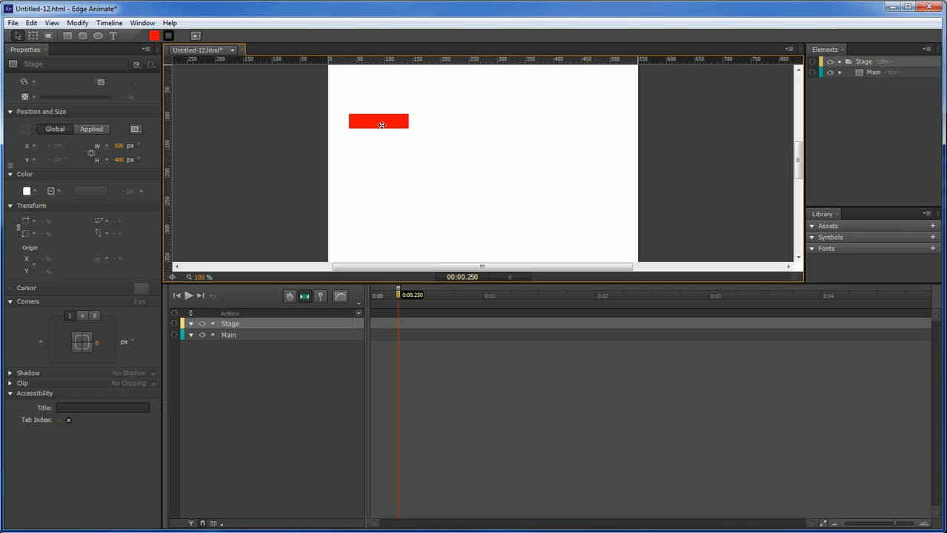
left_click(378, 122)
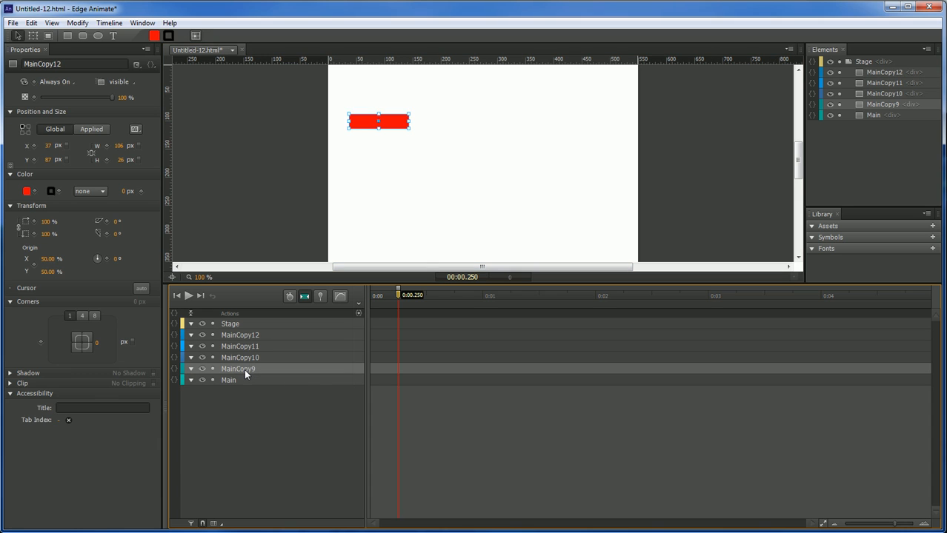
Rename the four pasted copies of Main as M1 to M4
type("M1")
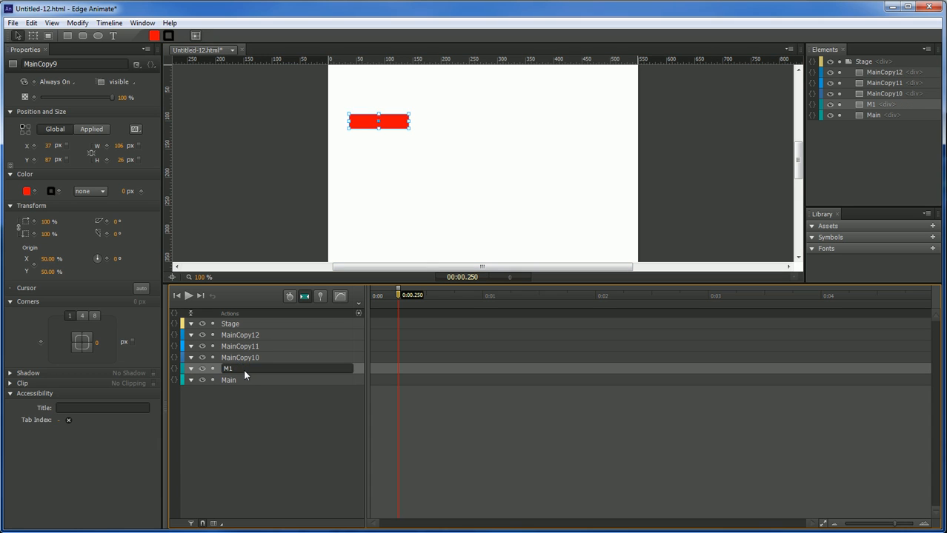
double_click(240, 357)
type("M2")
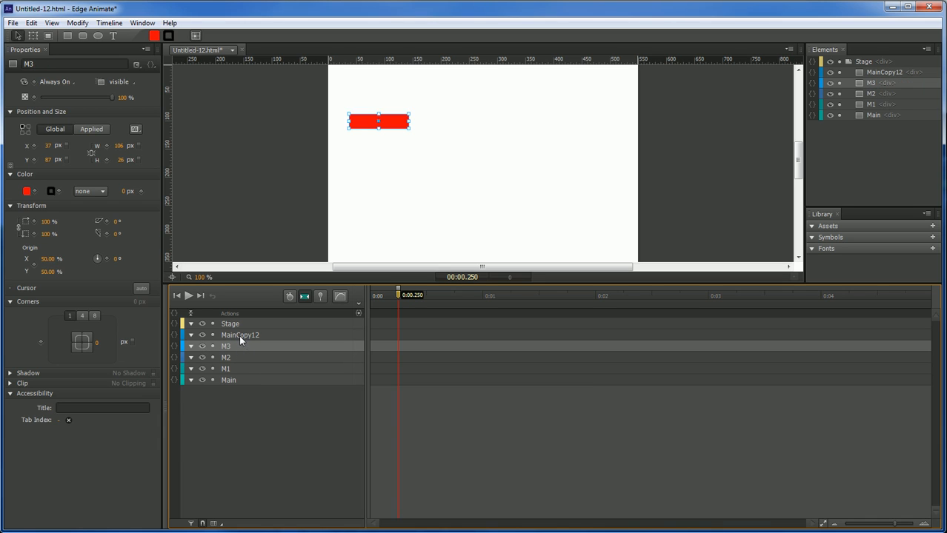
left_click(240, 335)
type("M4")
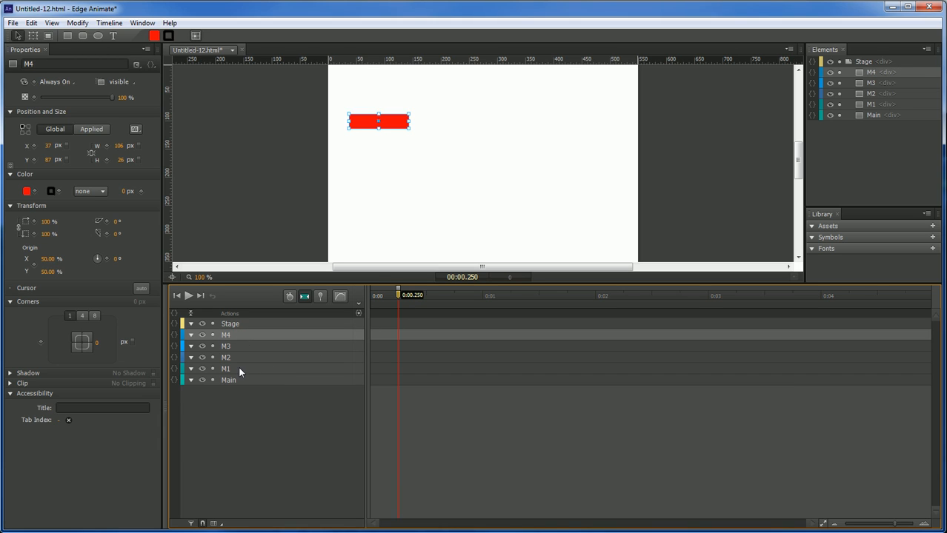
left_click(225, 368)
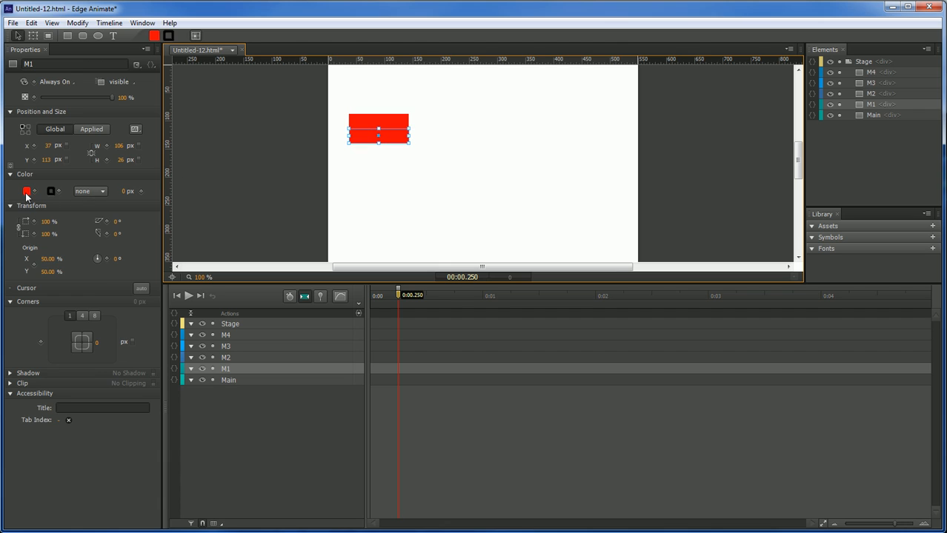
Colour M1 blue and M2 green from the Properties colour swatch
left_click(27, 191)
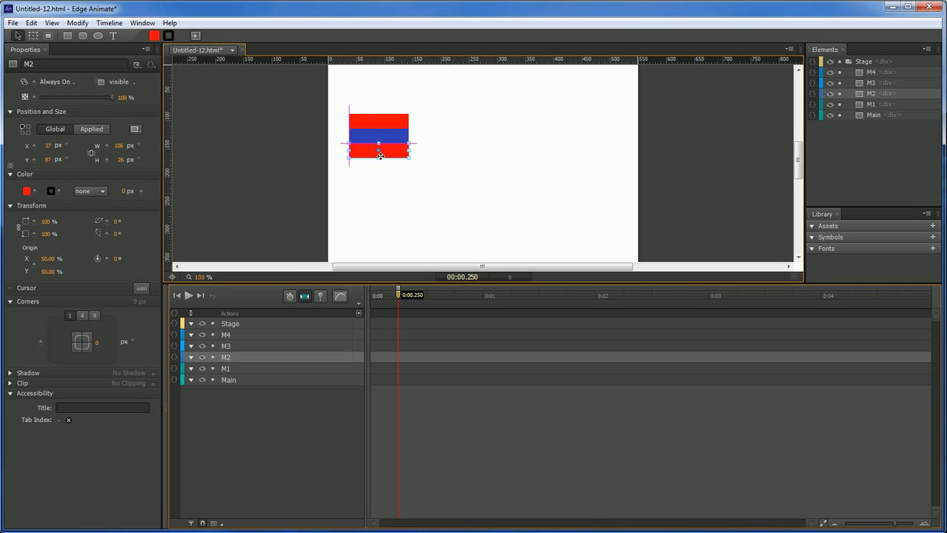
left_click(27, 191)
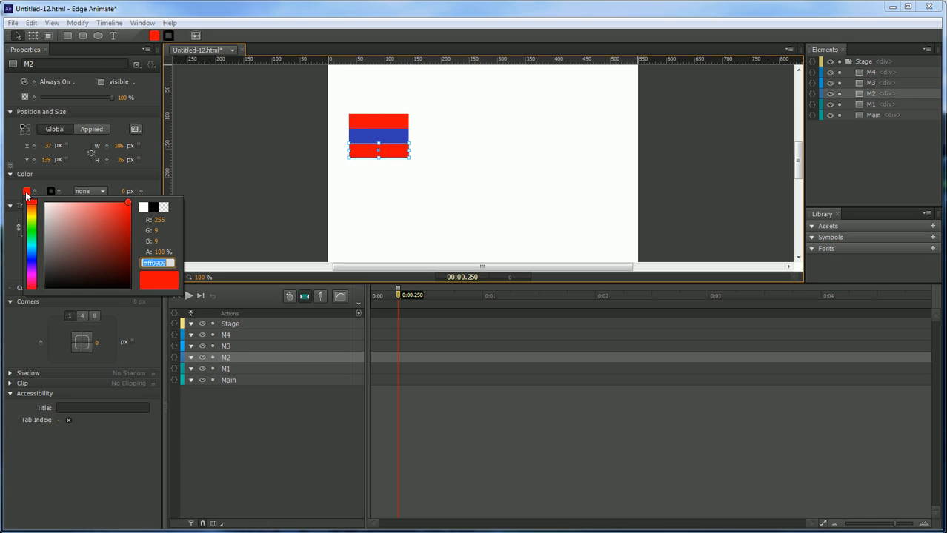
left_click(126, 201)
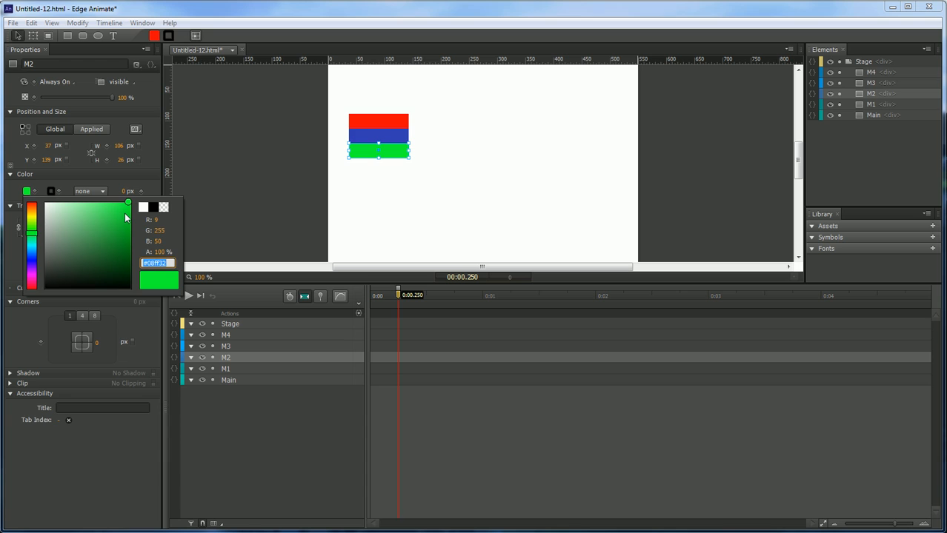
left_click(252, 326)
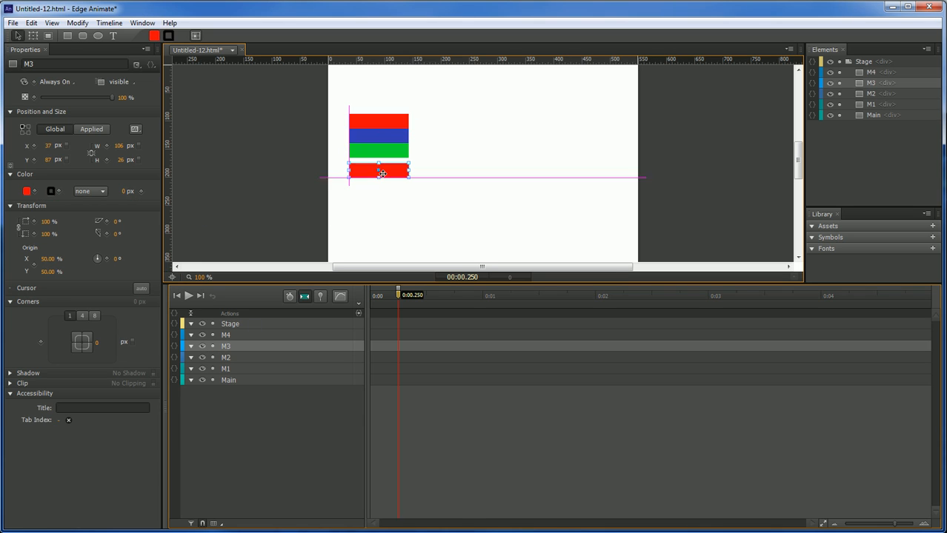
Colour M3 yellow, place M4 below it and colour M4 magenta
left_click(26, 191)
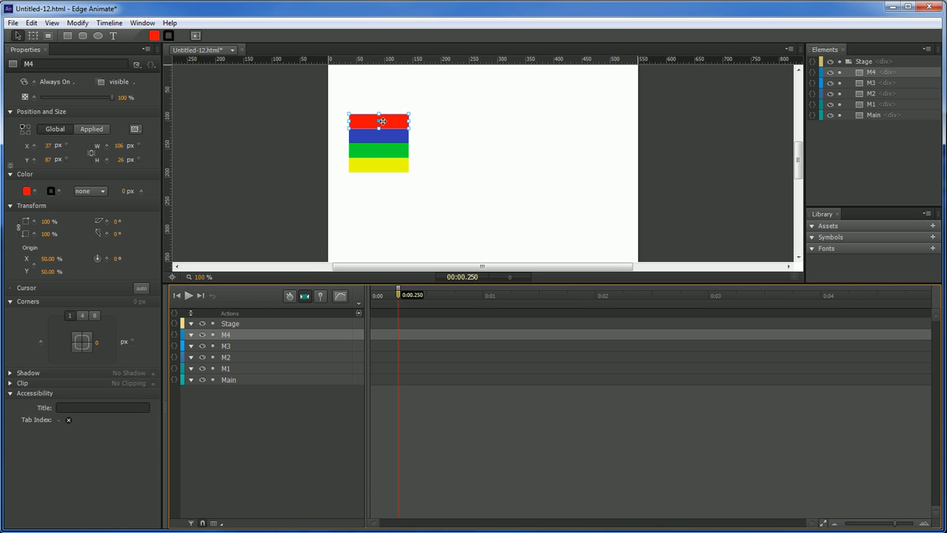
left_click_drag(383, 121, 379, 183)
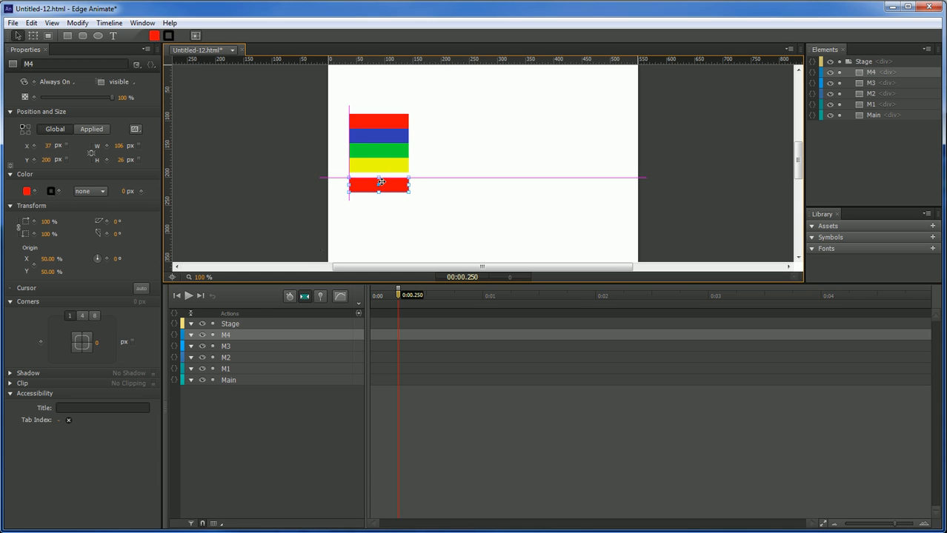
left_click(27, 191)
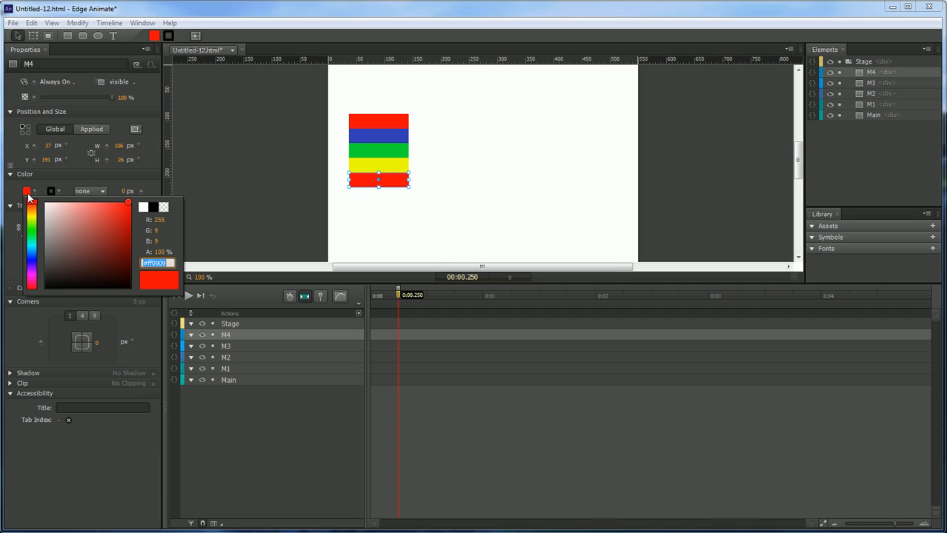
left_click(127, 202)
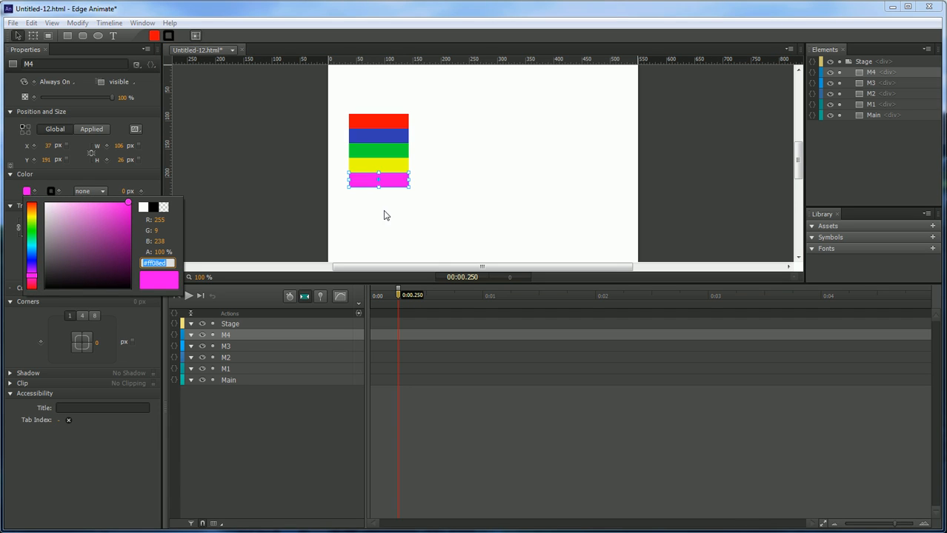
Confirm M4's magenta colour before adding the opacity keyframes
left_click(456, 211)
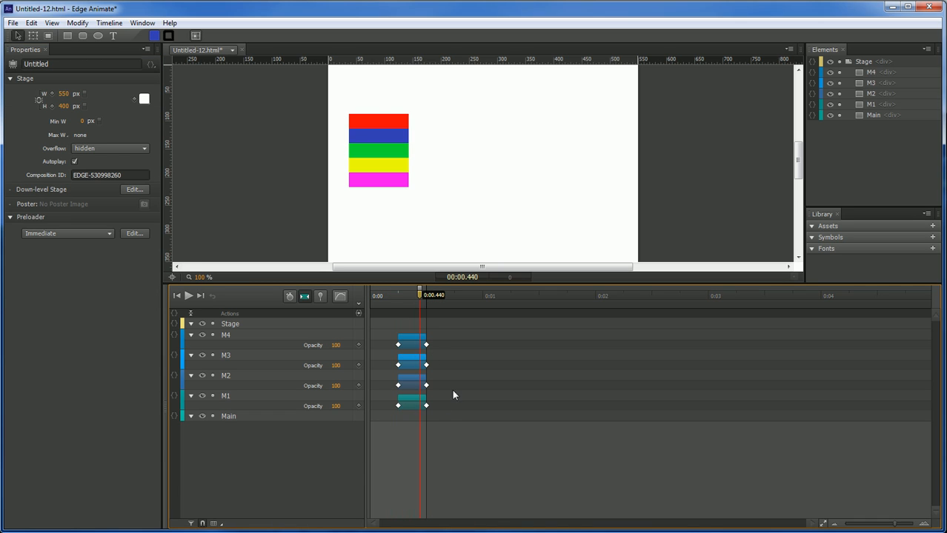
Select all four coloured bars and set their starting opacity to 0
left_click(379, 136)
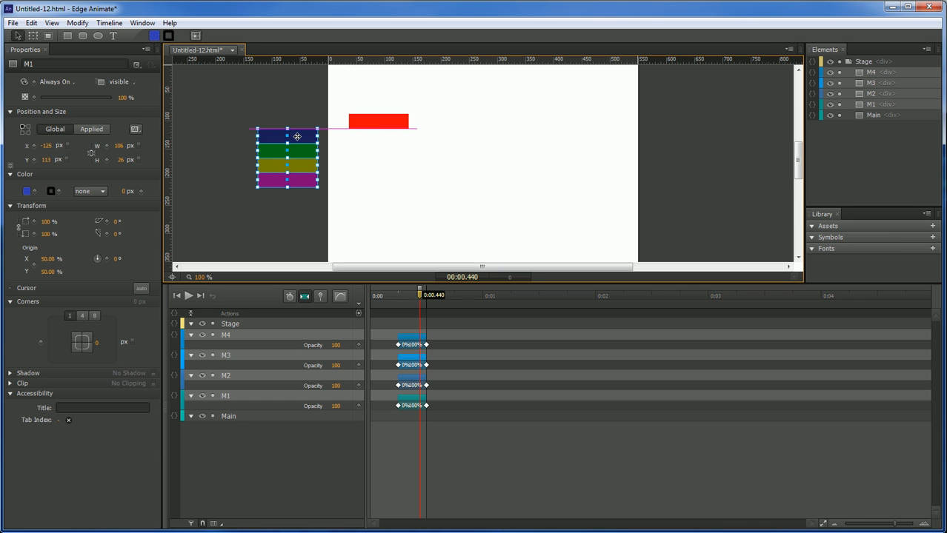
left_click(286, 133)
type("CloseMenu")
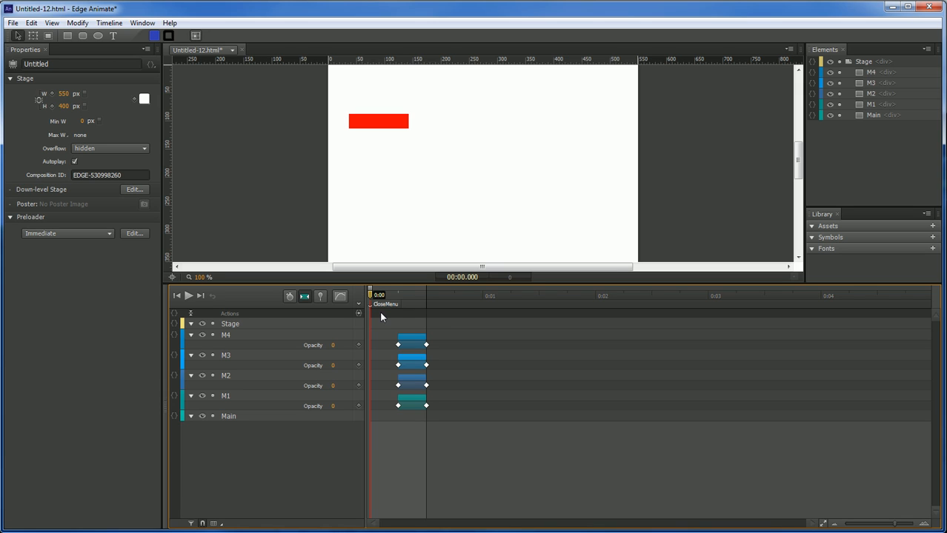
Position the OpenMenu, StayMenu and MenuDone labels along the timeline
left_click(412, 340)
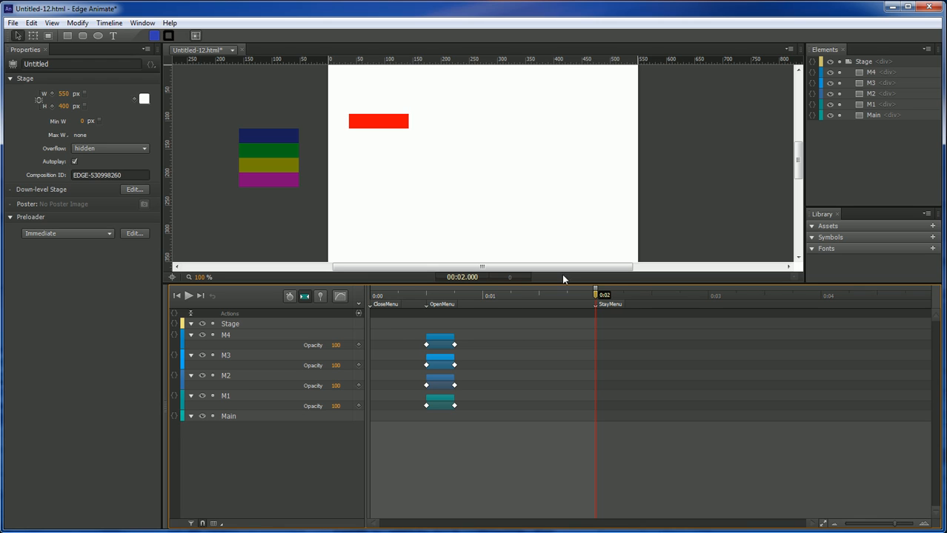
left_click_drag(596, 289, 659, 289)
type("MenuGone")
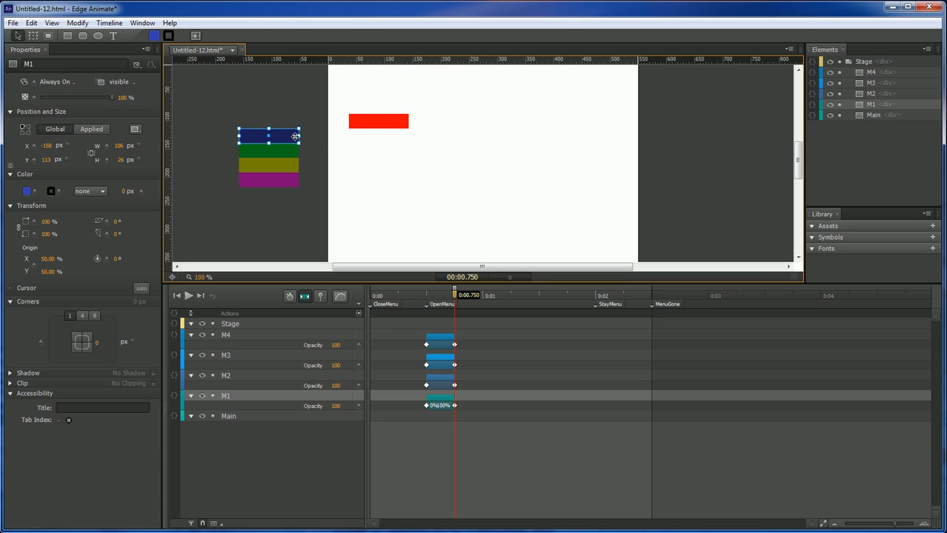
Keyframe the bars off-stage at the start and slide M1 under Main by one second
left_click_drag(268, 136, 378, 136)
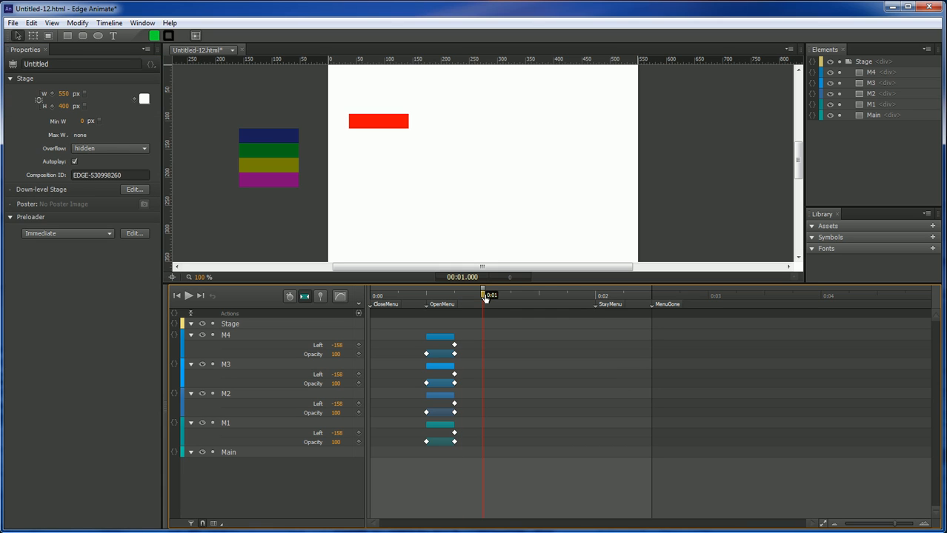
left_click(270, 137)
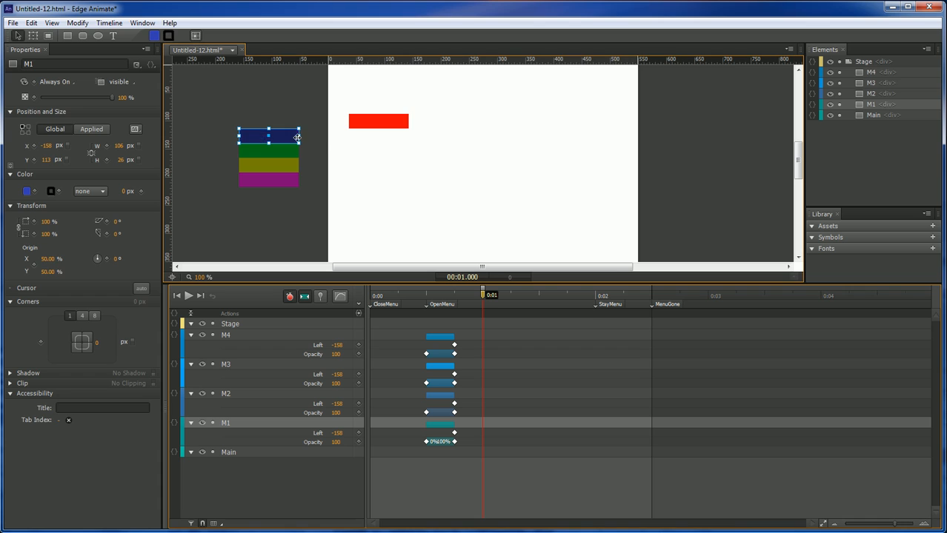
left_click_drag(268, 136, 378, 134)
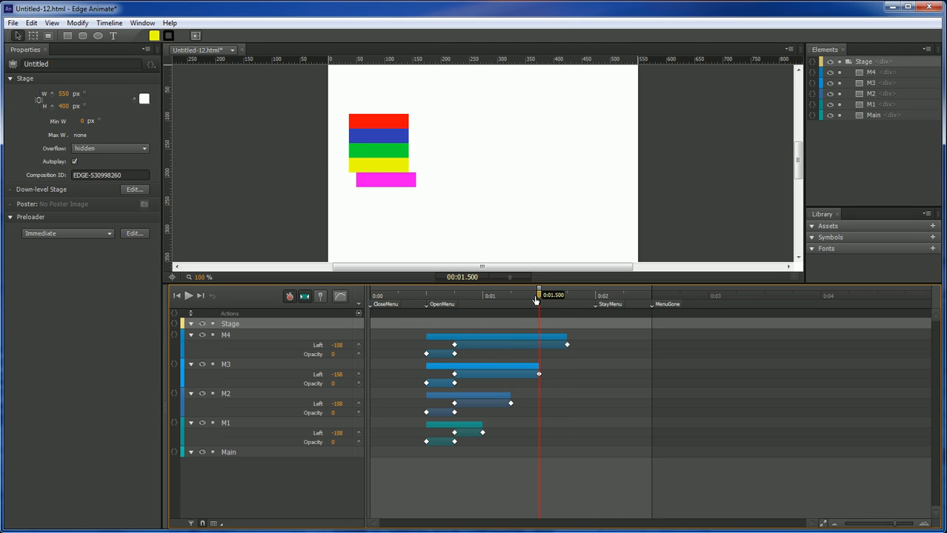
left_click_drag(539, 296, 460, 296)
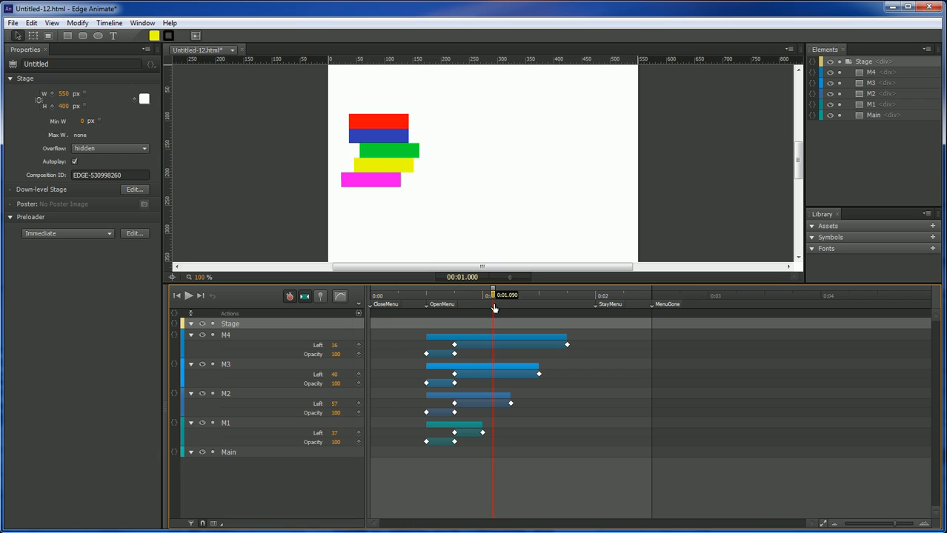
left_click_drag(495, 310, 433, 310)
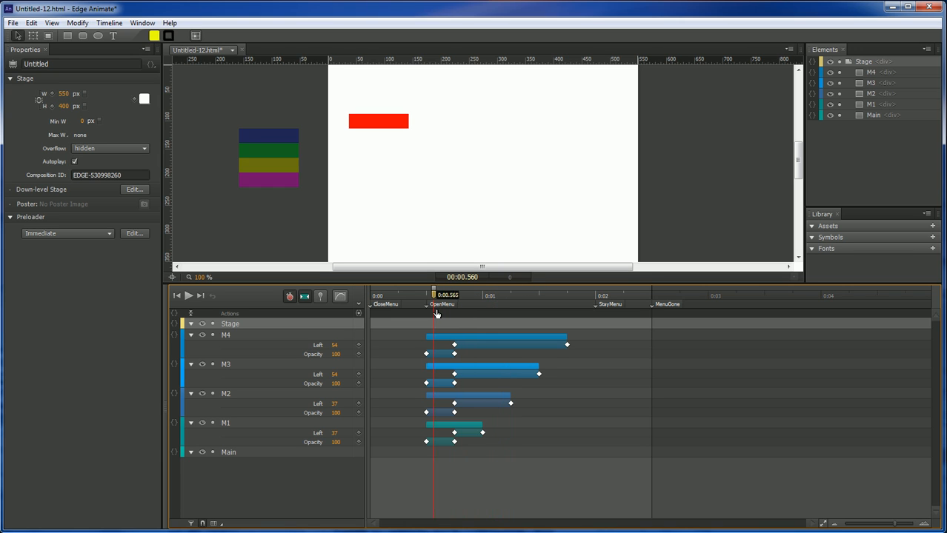
left_click_drag(434, 295, 468, 294)
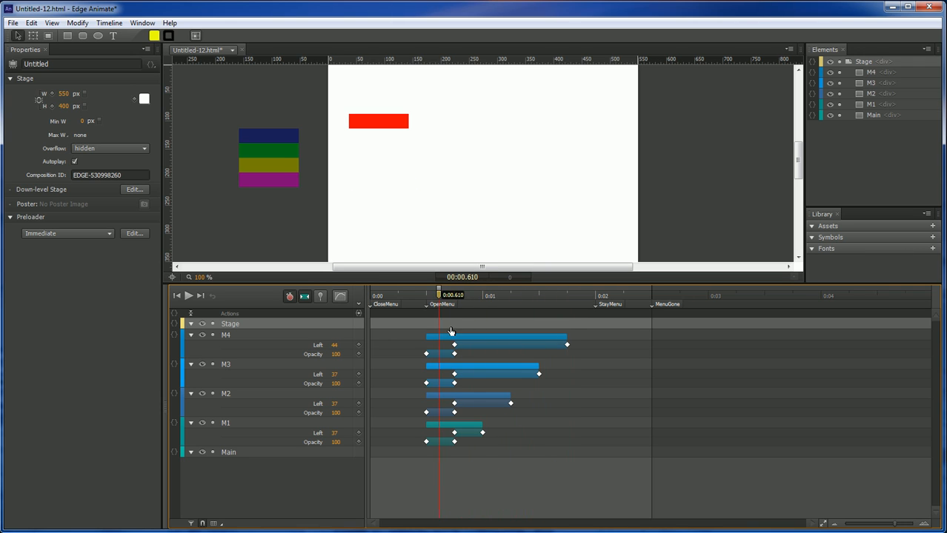
left_click_drag(439, 289, 501, 289)
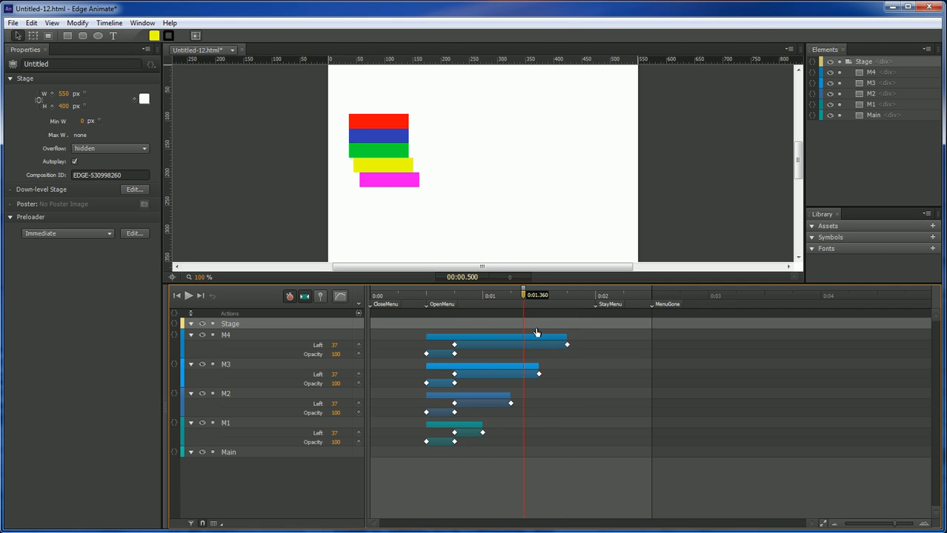
left_click_drag(521, 296, 434, 296)
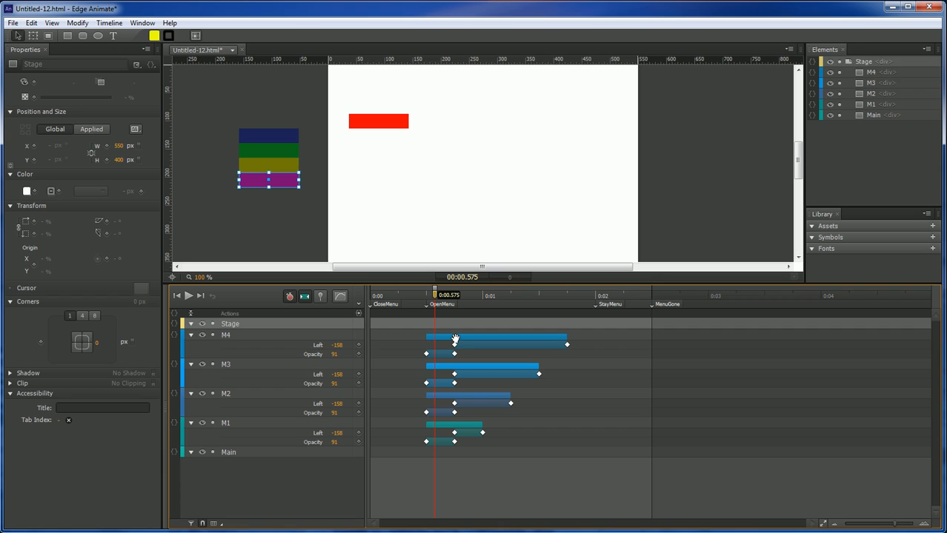
Set the slide-in transitions' easing to Back > Ease Out (EaseOutBack)
left_click(341, 296)
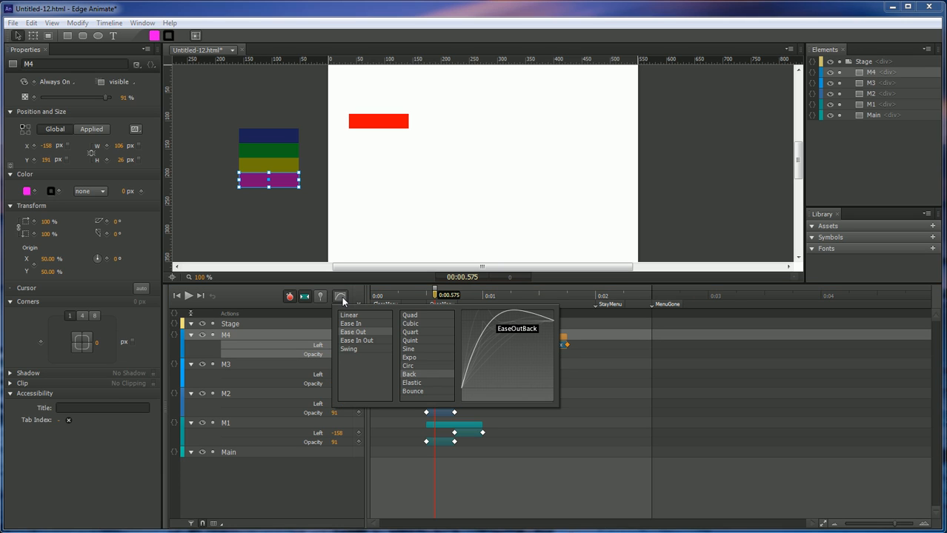
mouse_move(416, 379)
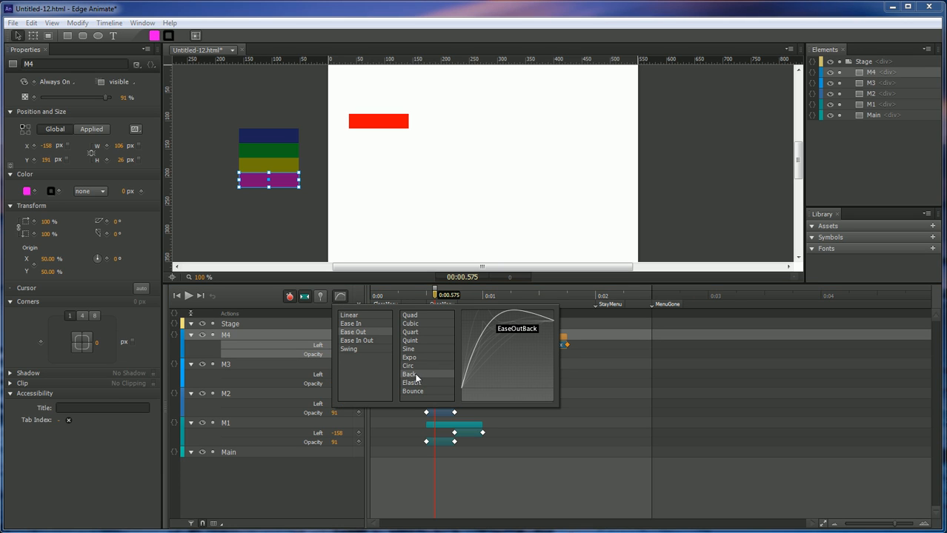
left_click(409, 373)
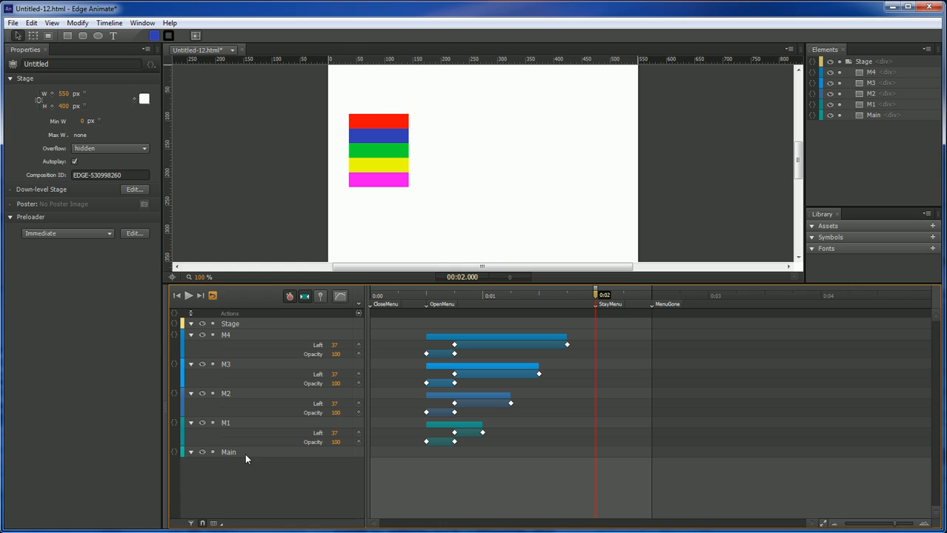
Add a 0 ms trigger containing sym.stop(); to halt playback at the start
left_click(228, 452)
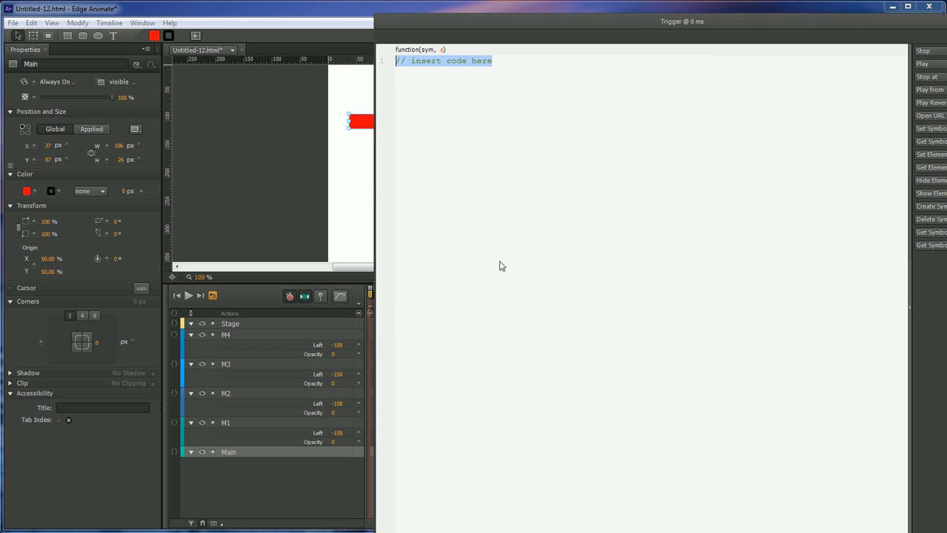
type("sym.stop();")
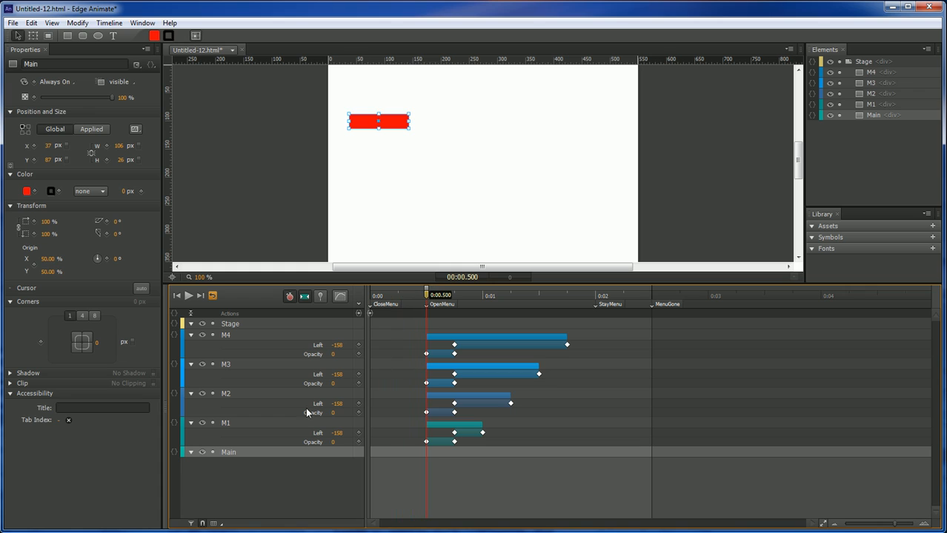
mouse_move(229, 459)
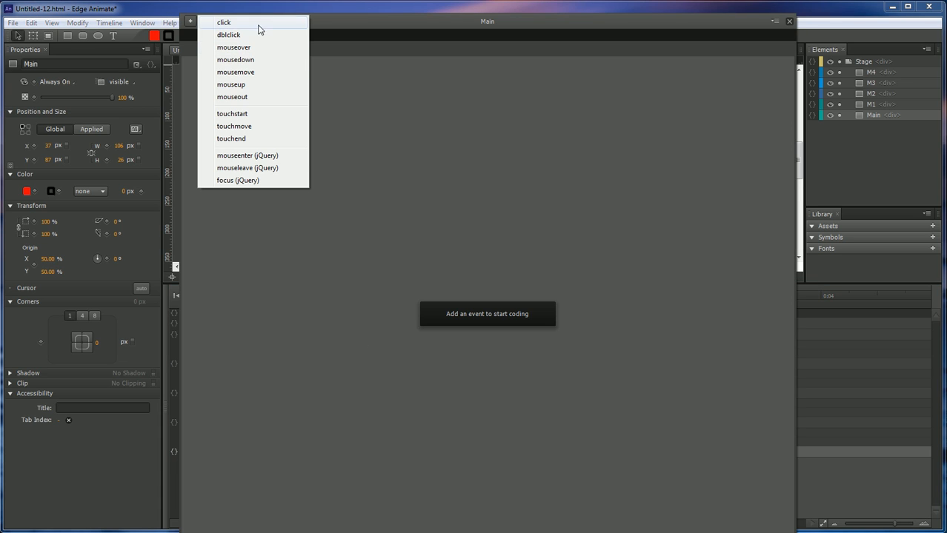
Add a mouseover action on Main that plays from the open label
left_click(234, 48)
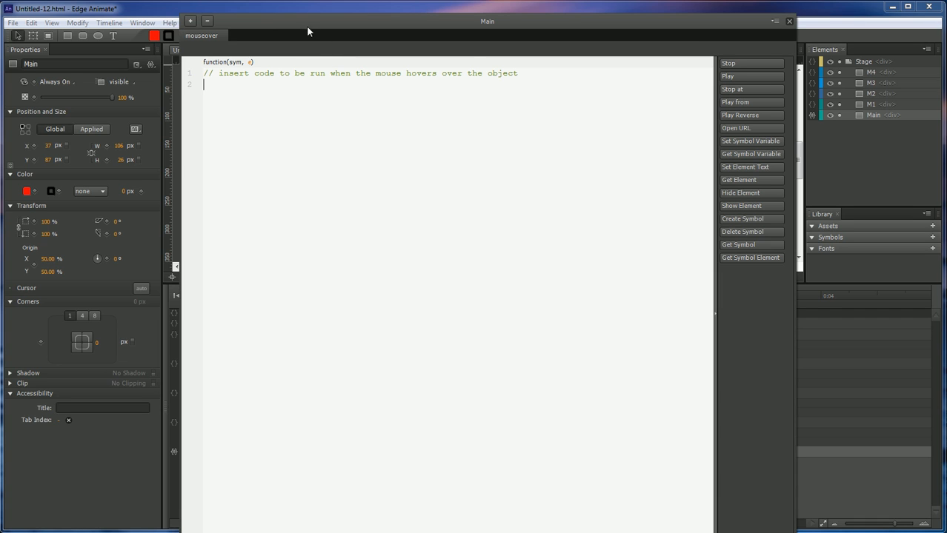
mouse_move(734, 102)
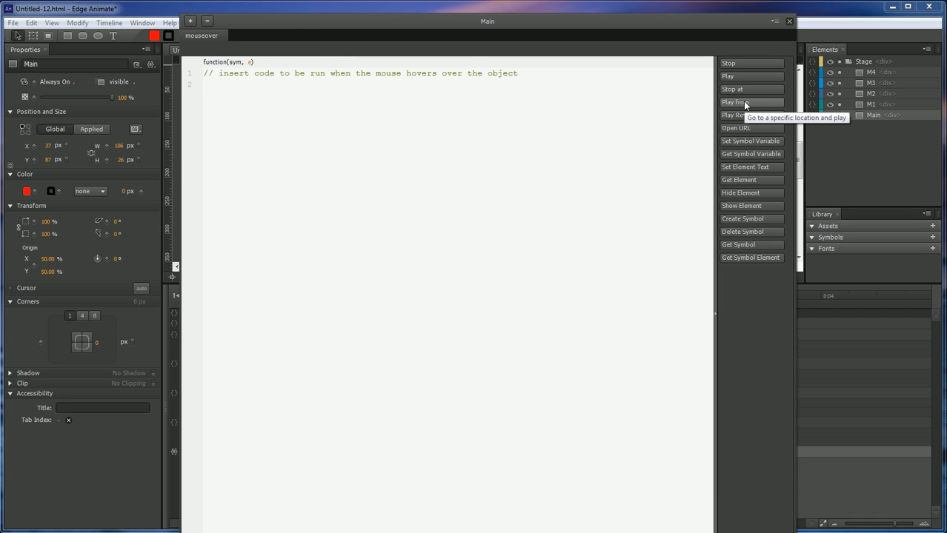
left_click(735, 101)
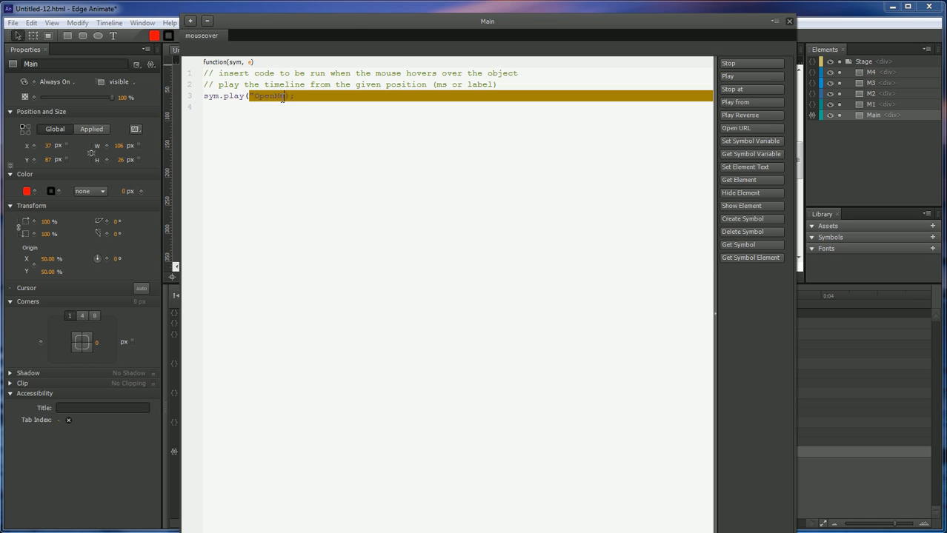
Add a mouseout action on Main that plays from the CloseMenu label
left_click(190, 22)
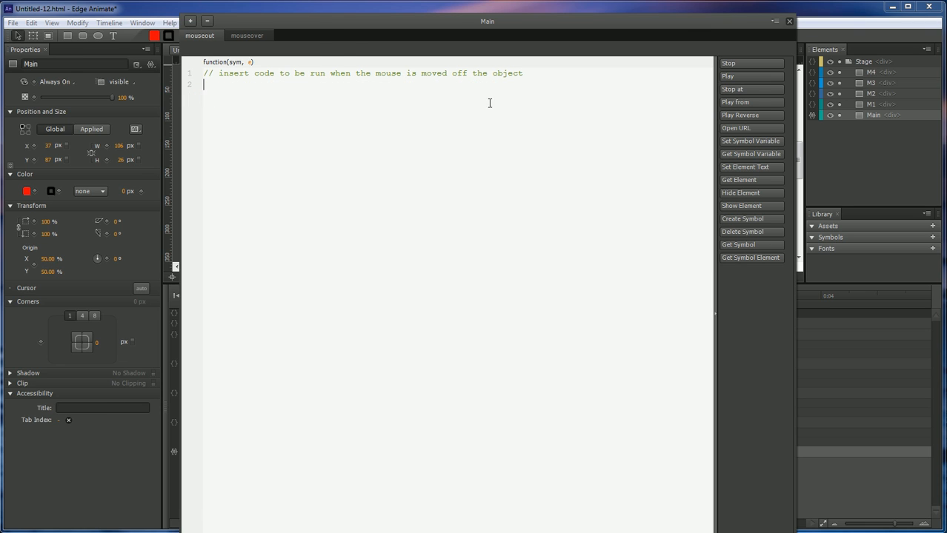
left_click(735, 102)
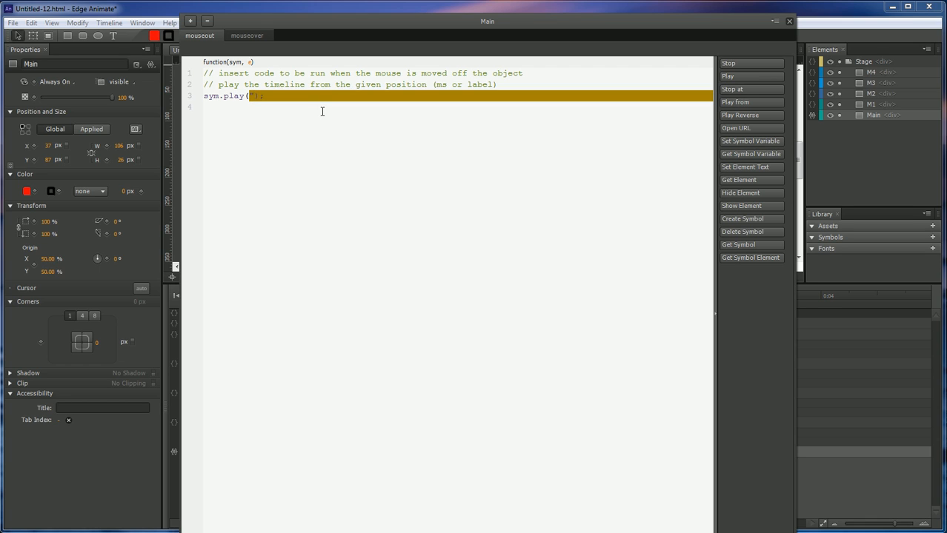
type("Close")
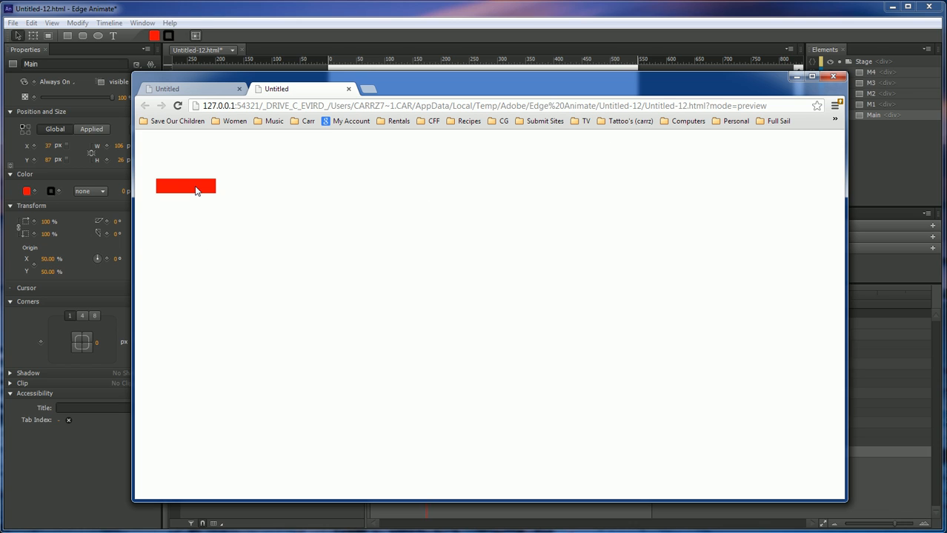
mouse_move(355, 98)
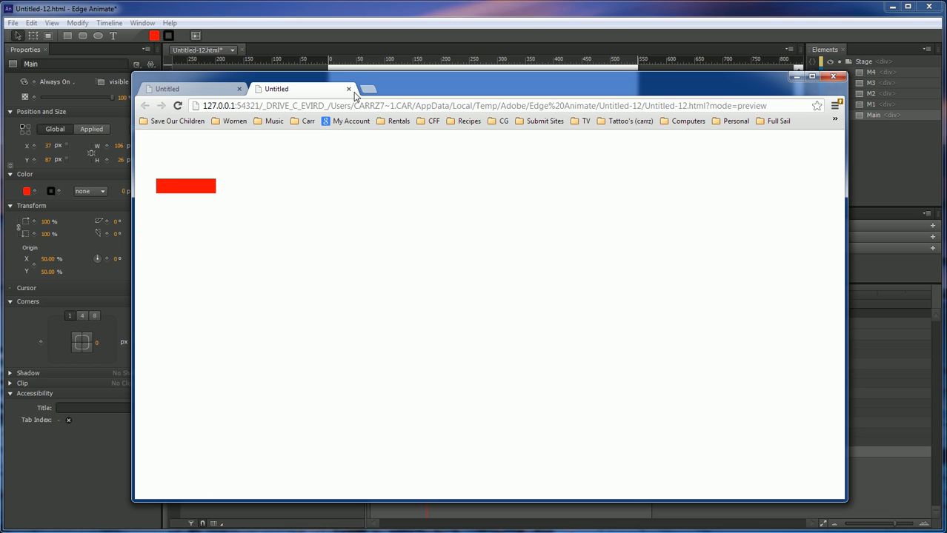
Close the Chrome preview tab of the menu button
left_click(348, 89)
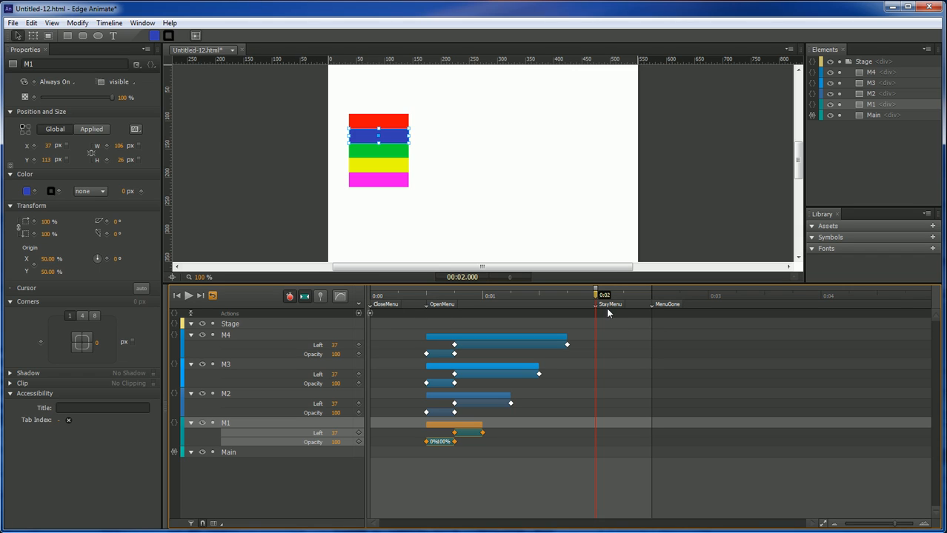
mouse_move(606, 360)
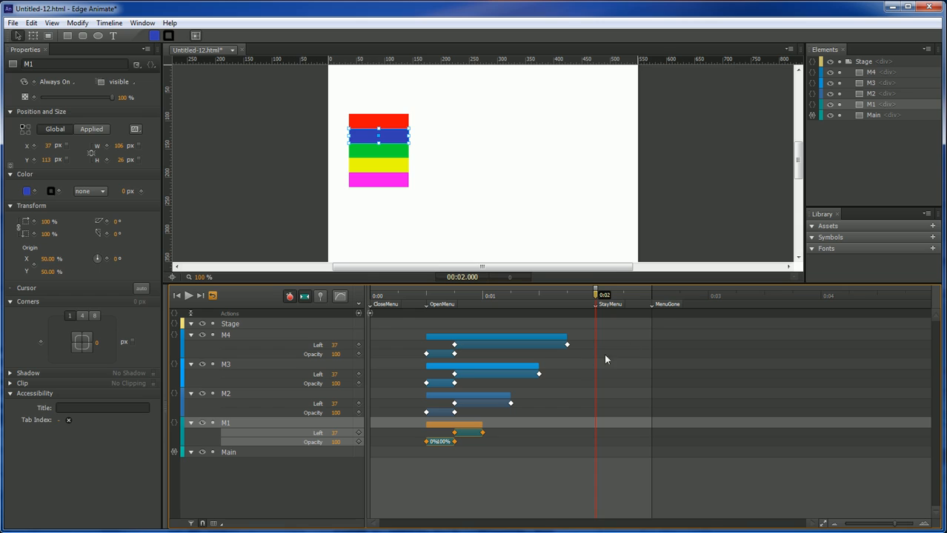
mouse_move(366, 427)
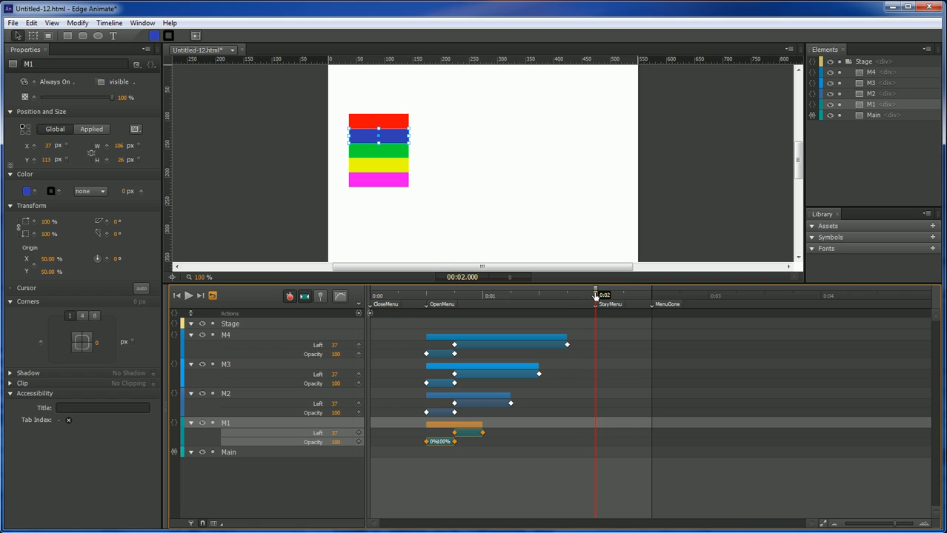
mouse_move(376, 352)
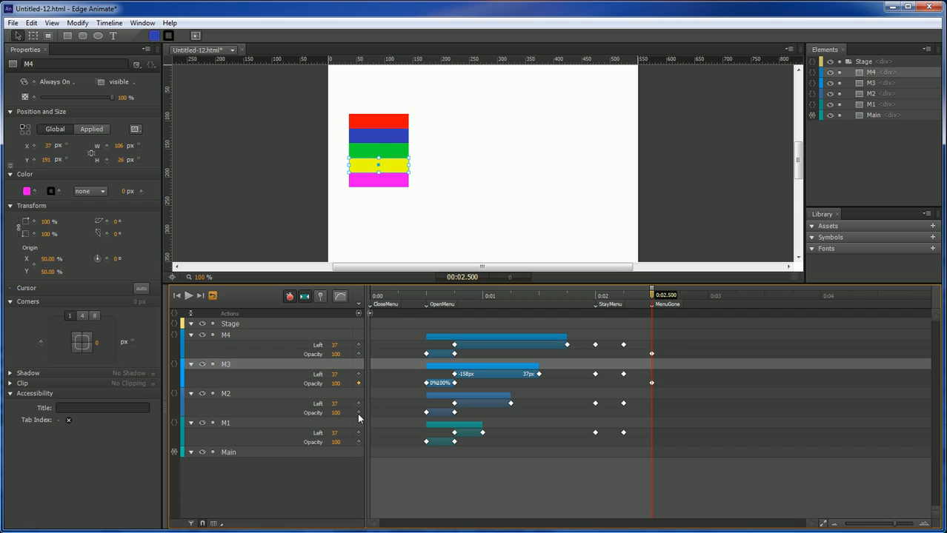
Insert the OpenMenu, StayMenu and MenuGone labels at the submenu animation's key points
left_click(225, 423)
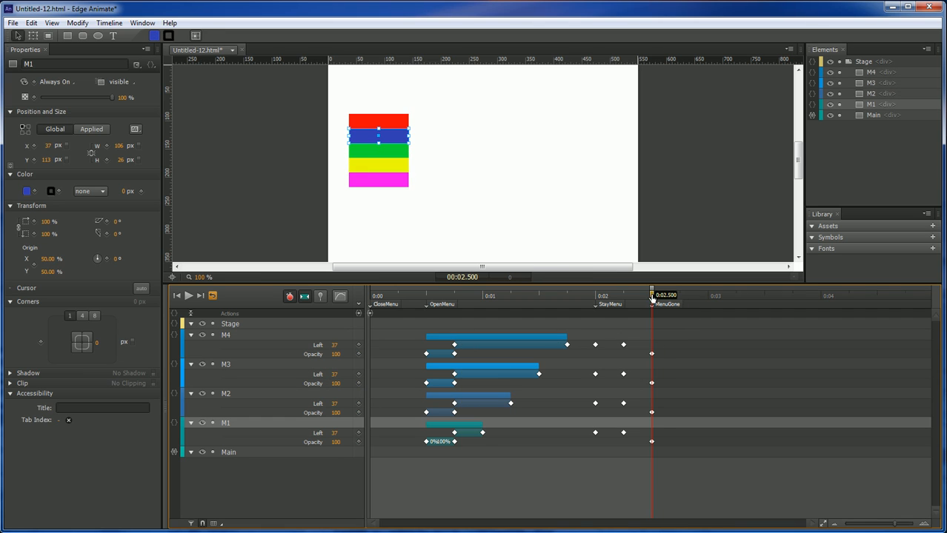
left_click_drag(652, 294, 684, 295)
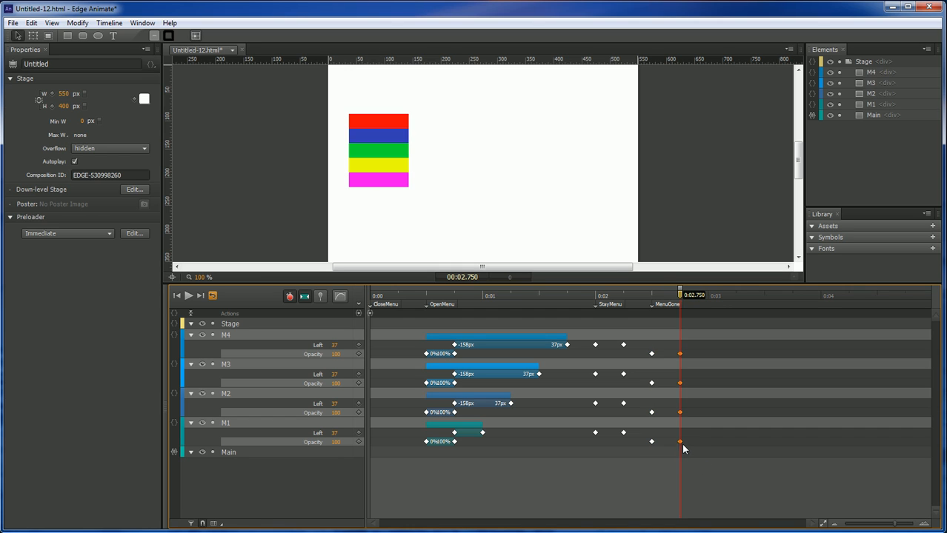
left_click(225, 424)
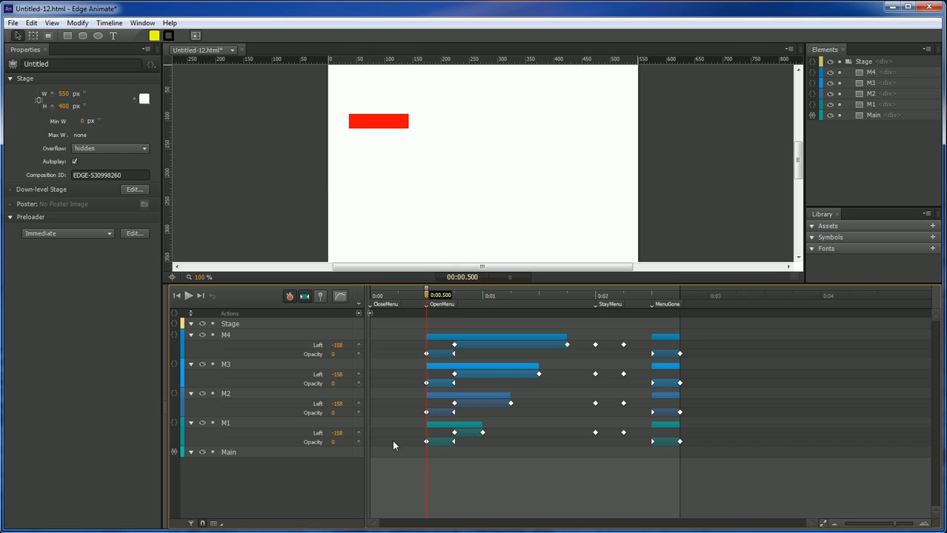
Give the first bar a mouseover action sym.stop("StayMenu")
left_click(225, 364)
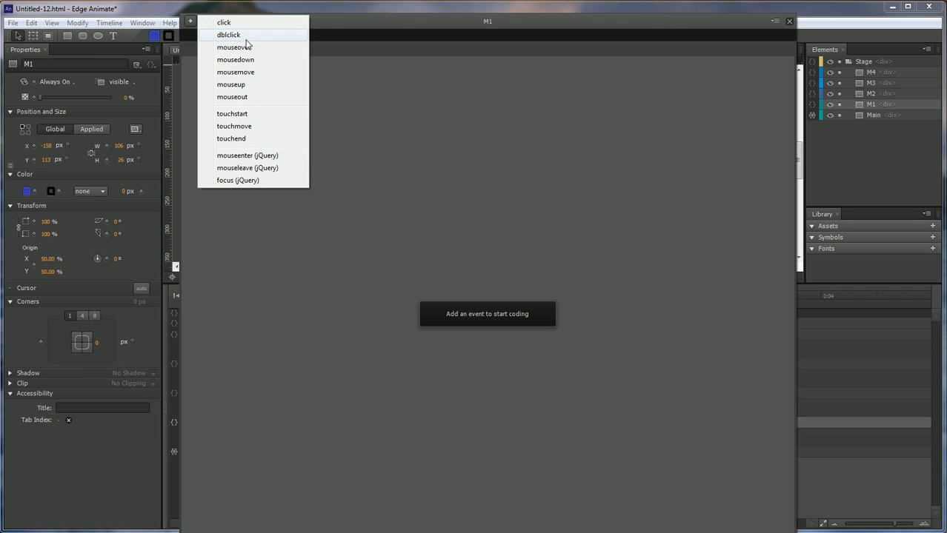
left_click(234, 46)
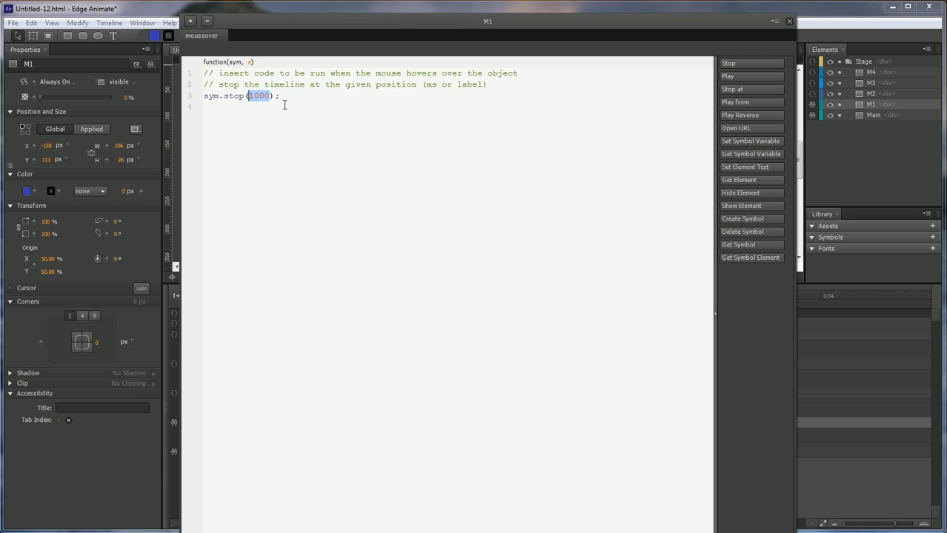
type("\"Stayme\"")
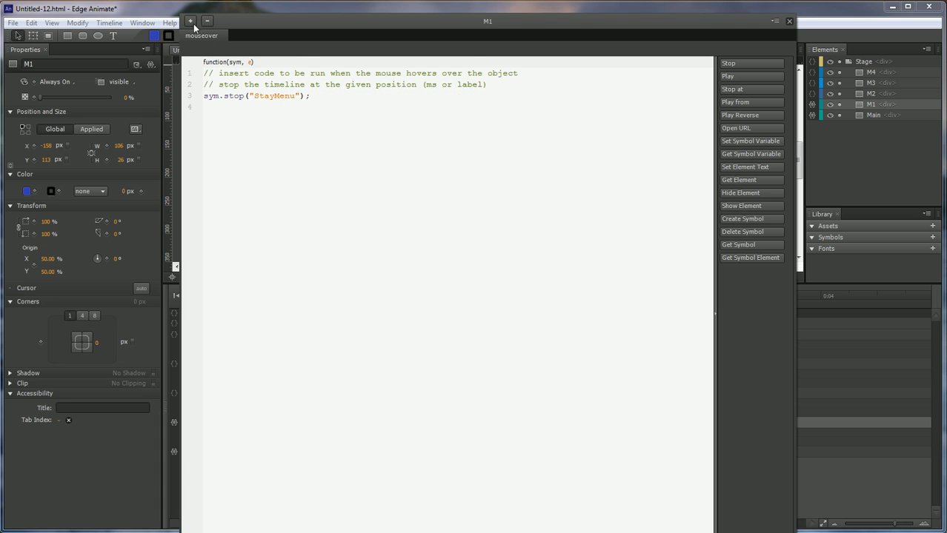
Add its mouseout action with Play From code sym.play("MenuGone")
left_click(202, 35)
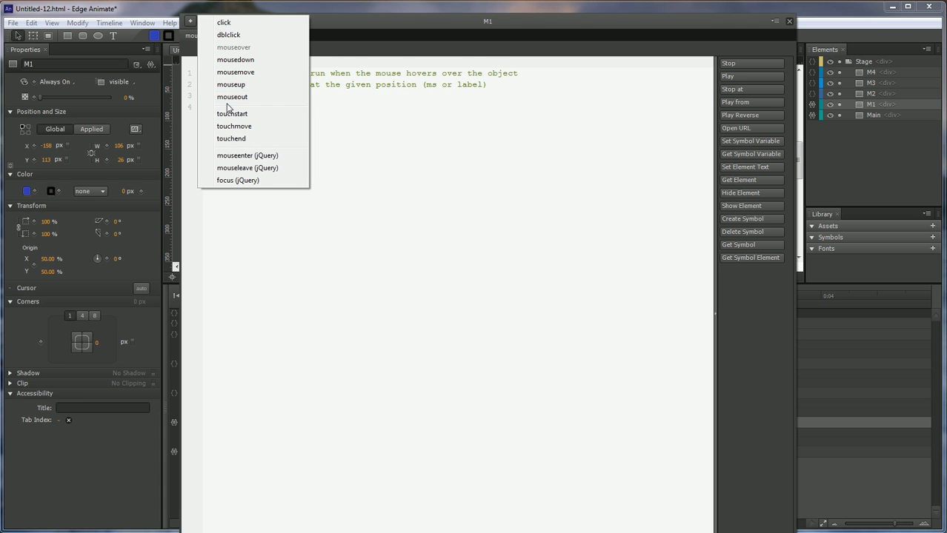
left_click(231, 98)
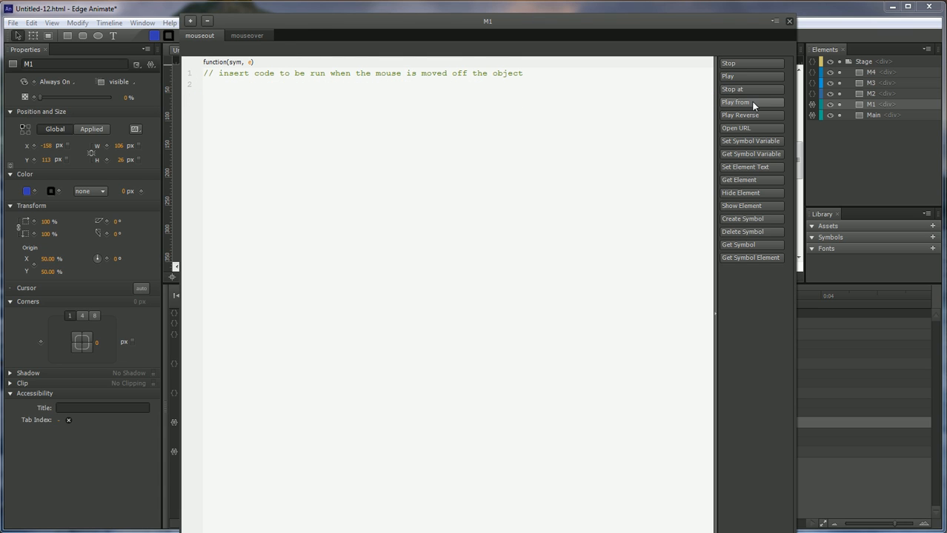
left_click(735, 101)
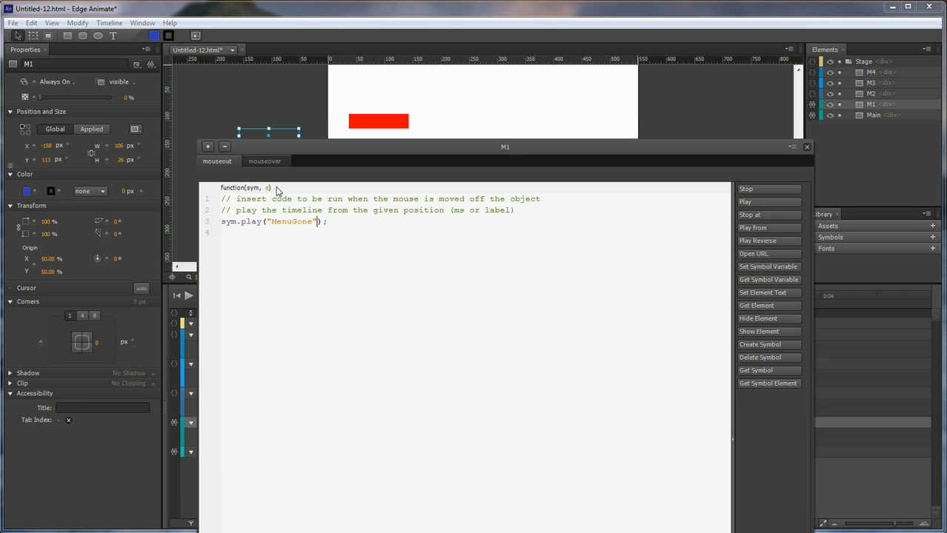
left_click(263, 160)
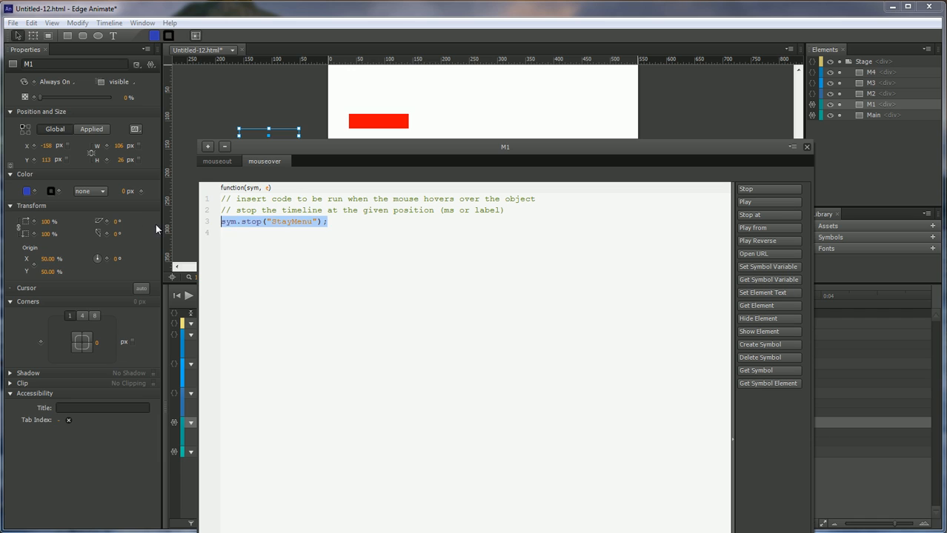
left_click(806, 147)
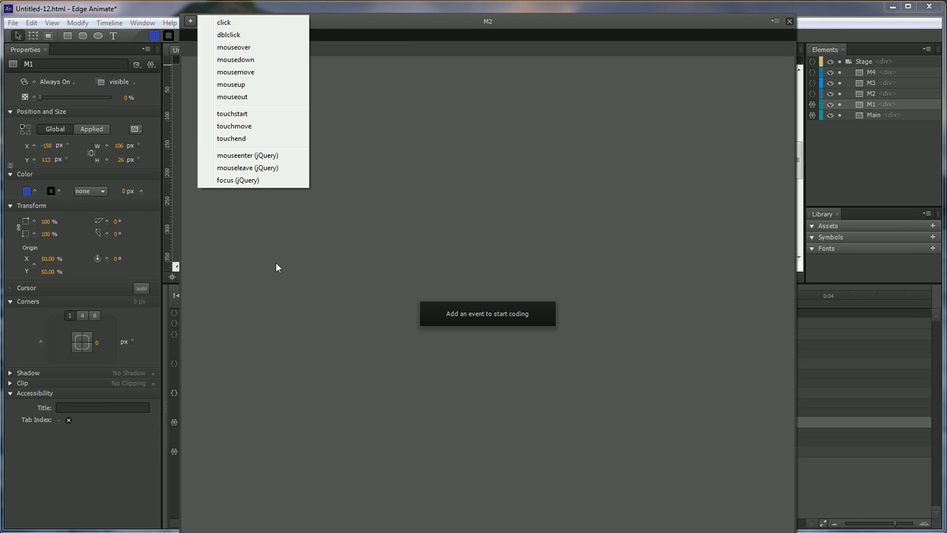
mouse_move(234, 46)
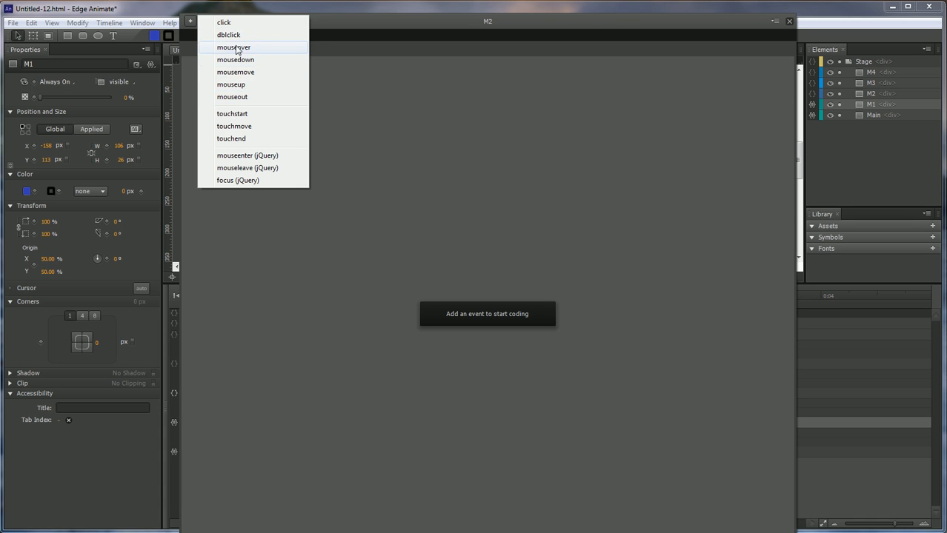
Give the second bar mouseover sym.stop("StayMenu") and a mouseout play action with its label replaced
left_click(234, 46)
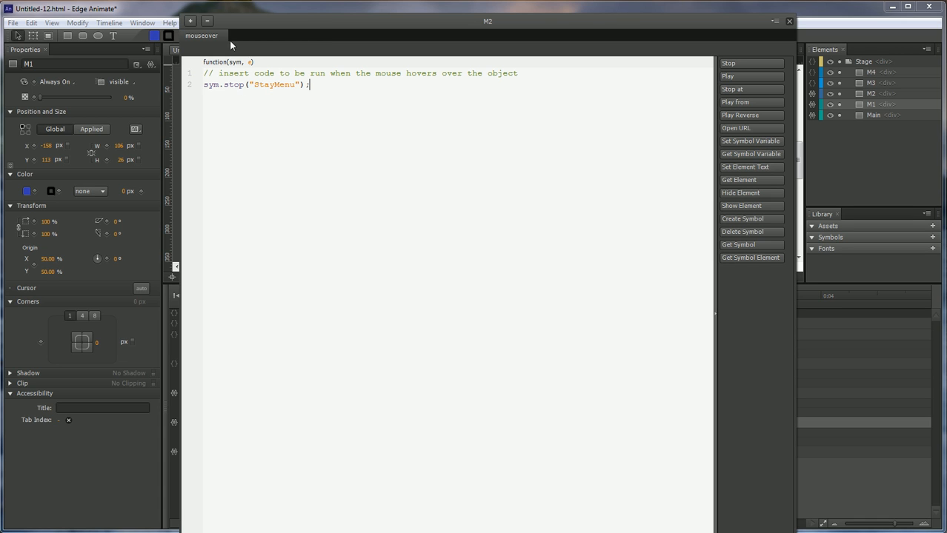
left_click(202, 36)
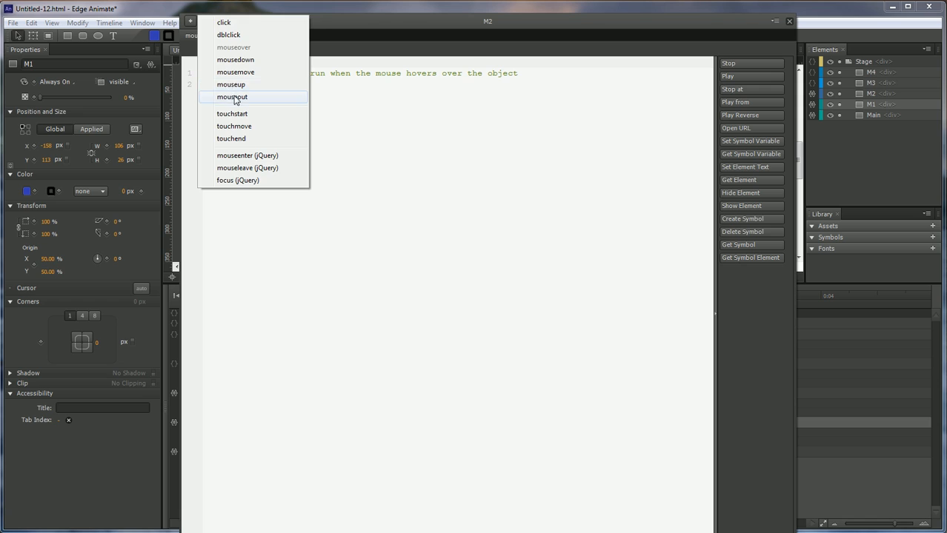
left_click(231, 96)
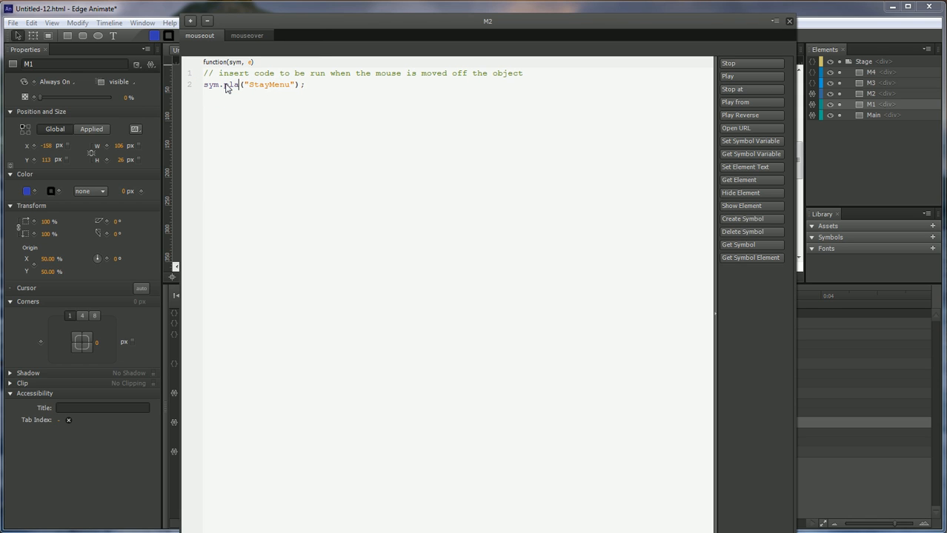
double_click(273, 85)
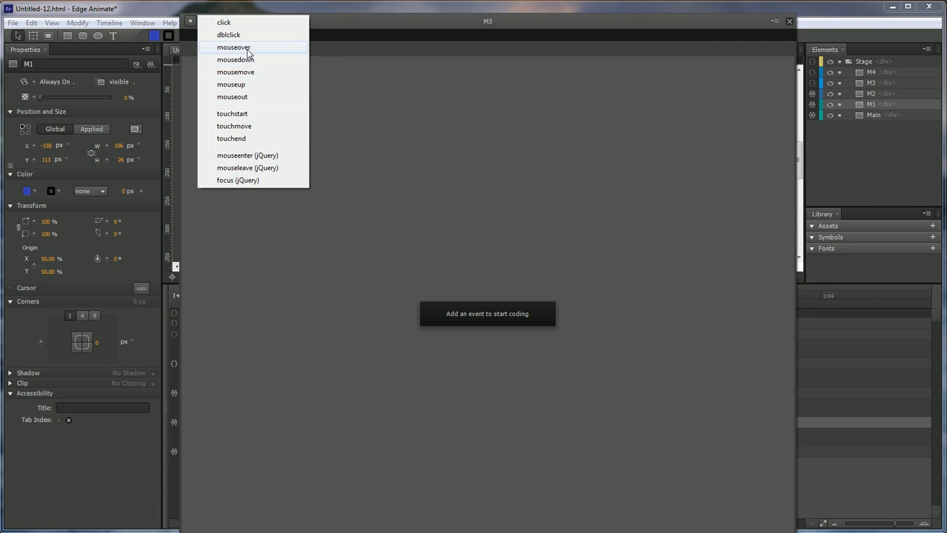
Give the third bar a mouseover action with the pasted StayMenu stop code
left_click(234, 48)
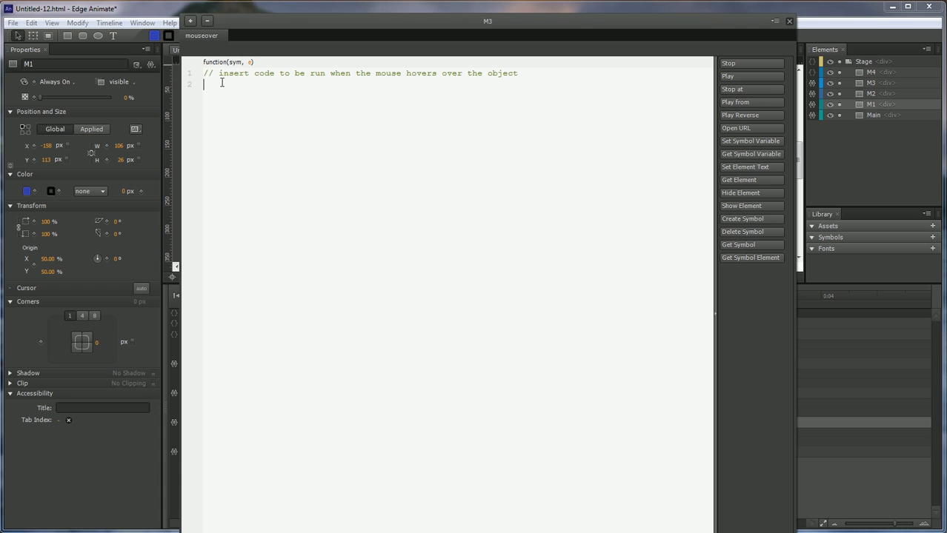
left_click(201, 36)
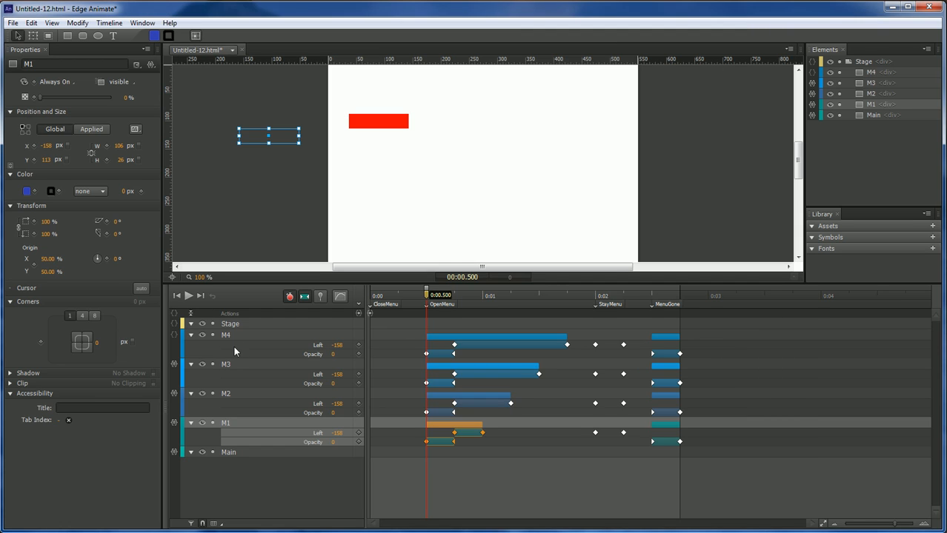
Give the last bar its mouseover stop action and preview the menu in the browser
left_click(190, 21)
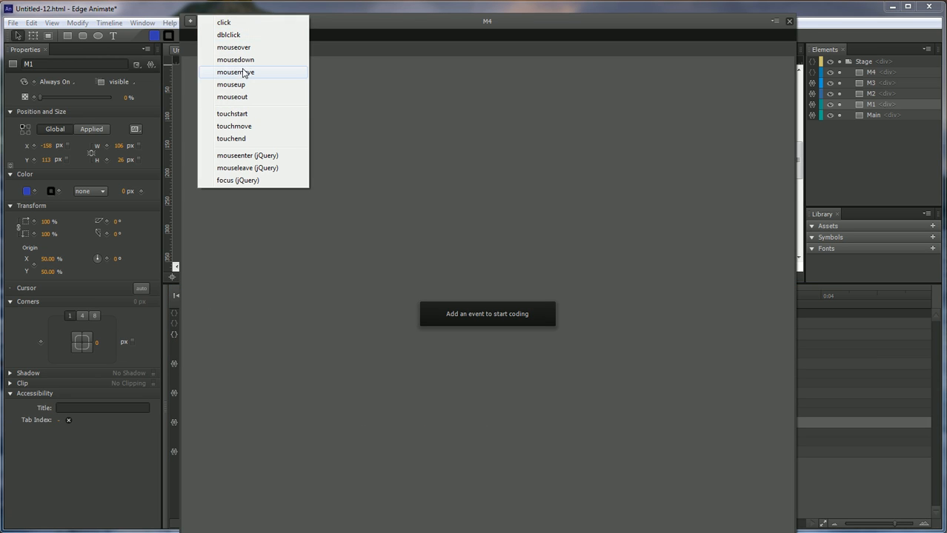
mouse_move(234, 46)
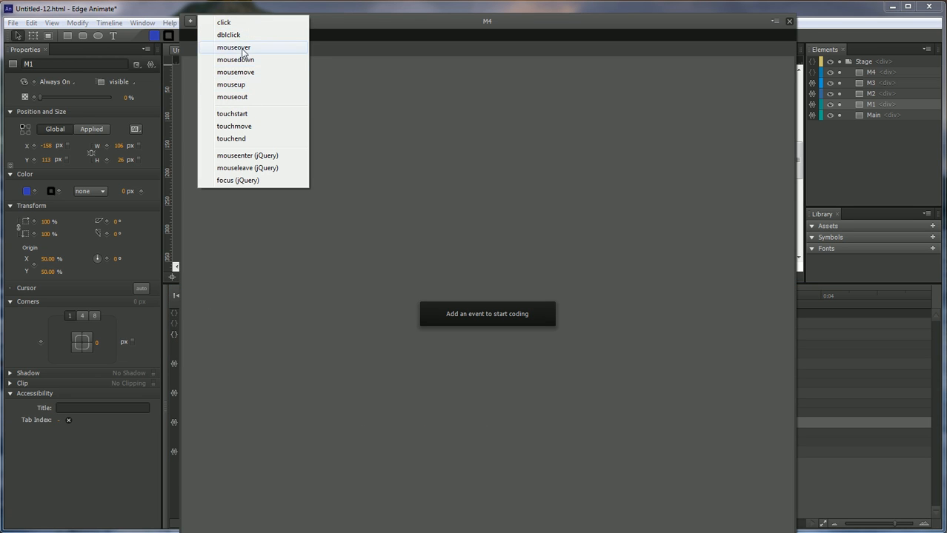
left_click(234, 46)
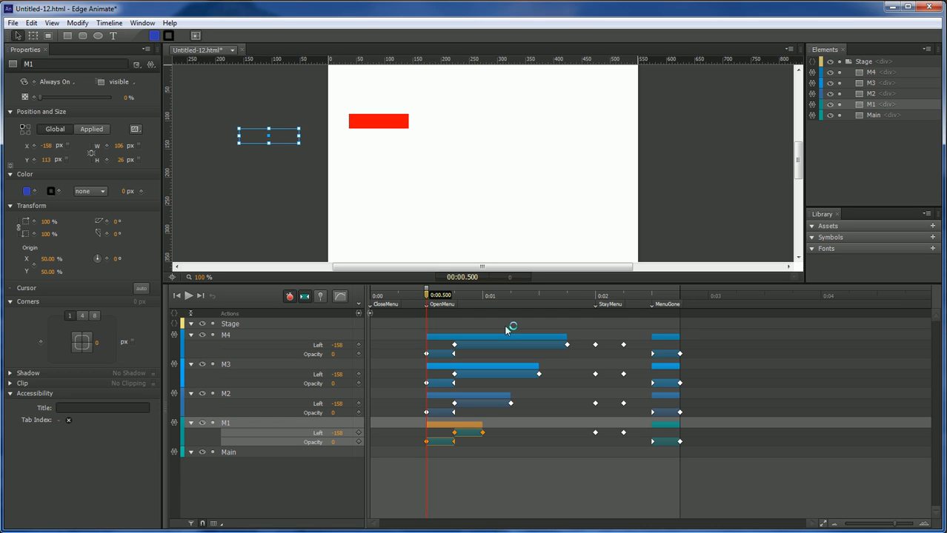
left_click(287, 296)
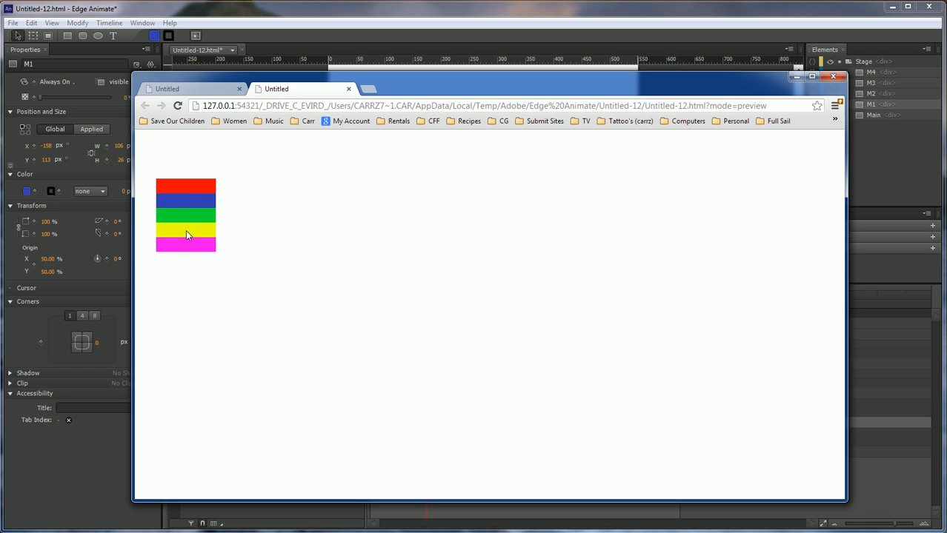
mouse_move(189, 234)
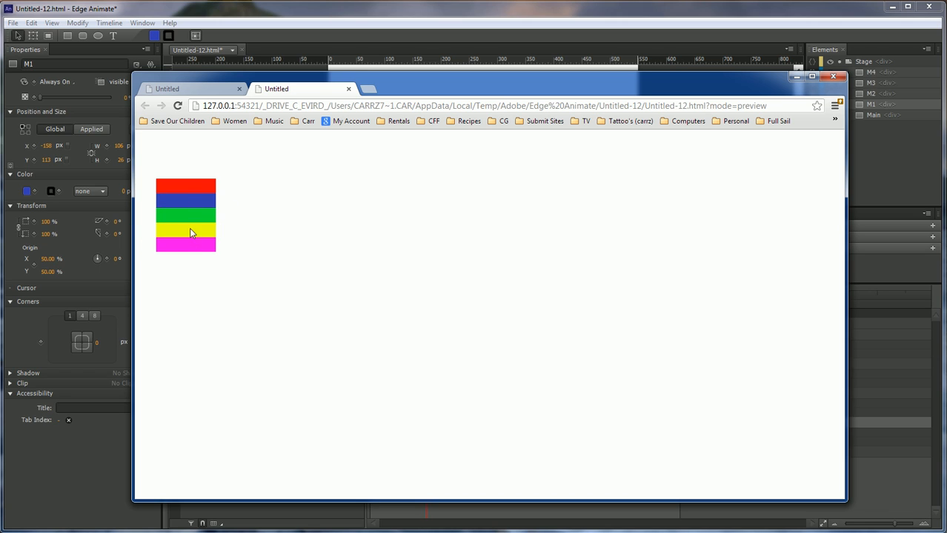
mouse_move(189, 243)
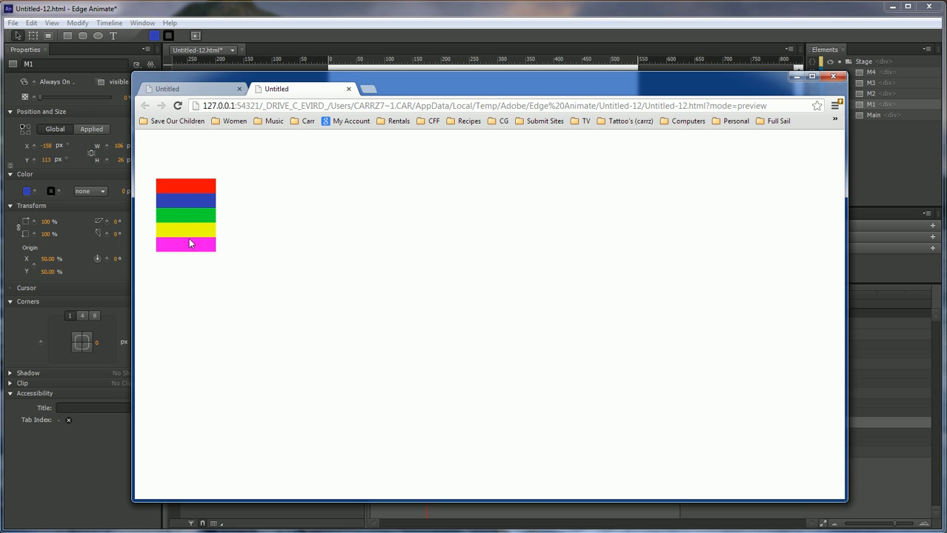